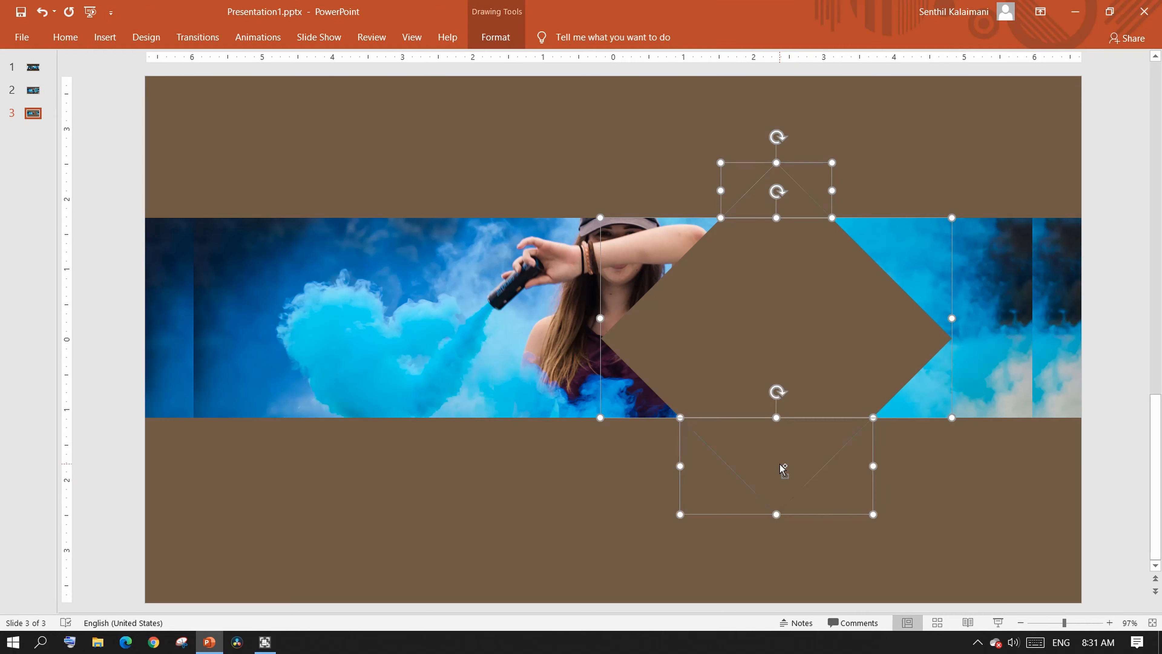
- Show slide 1, the plain Software Development Lifecycle slide with its six numbered phases
{"action": "left_click", "coordinate": [152, 95]}
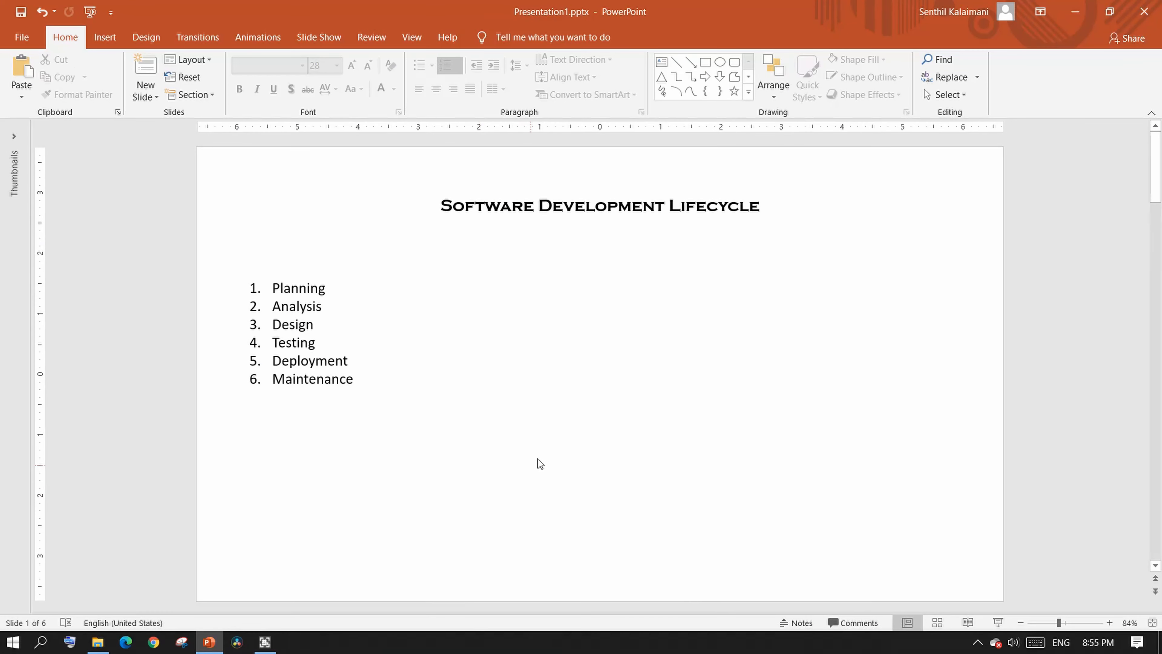
{"action": "mouse_move", "coordinate": [146, 37]}
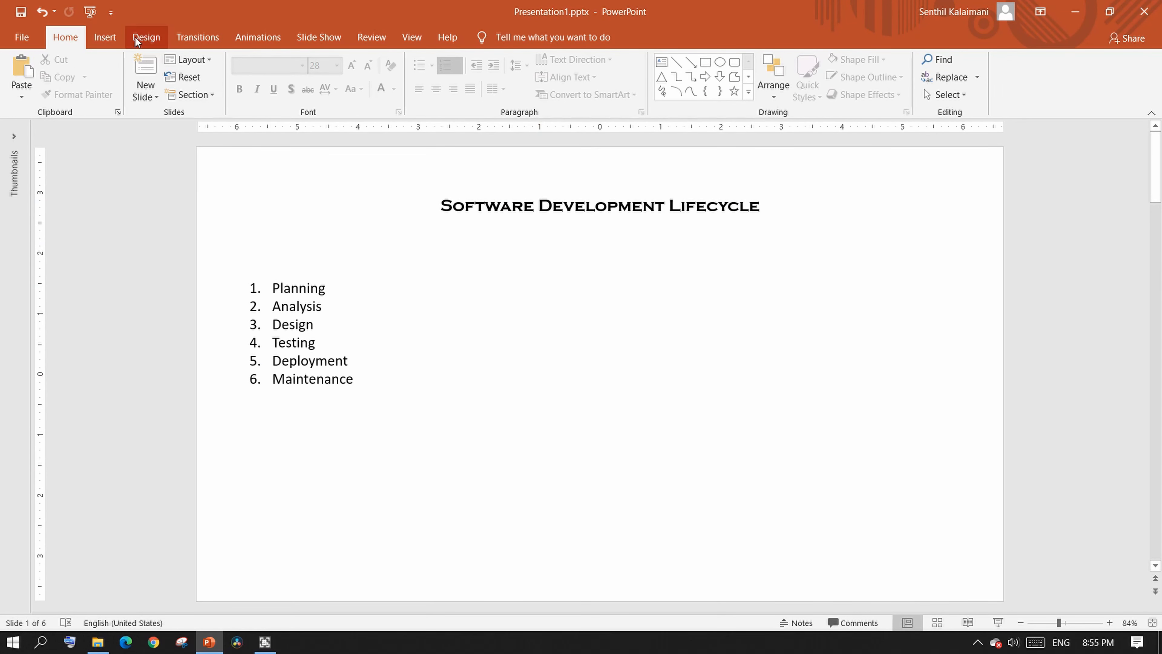
- Apply the dark teal theme to the presentation from the Design themes
{"action": "left_click", "coordinate": [145, 37]}
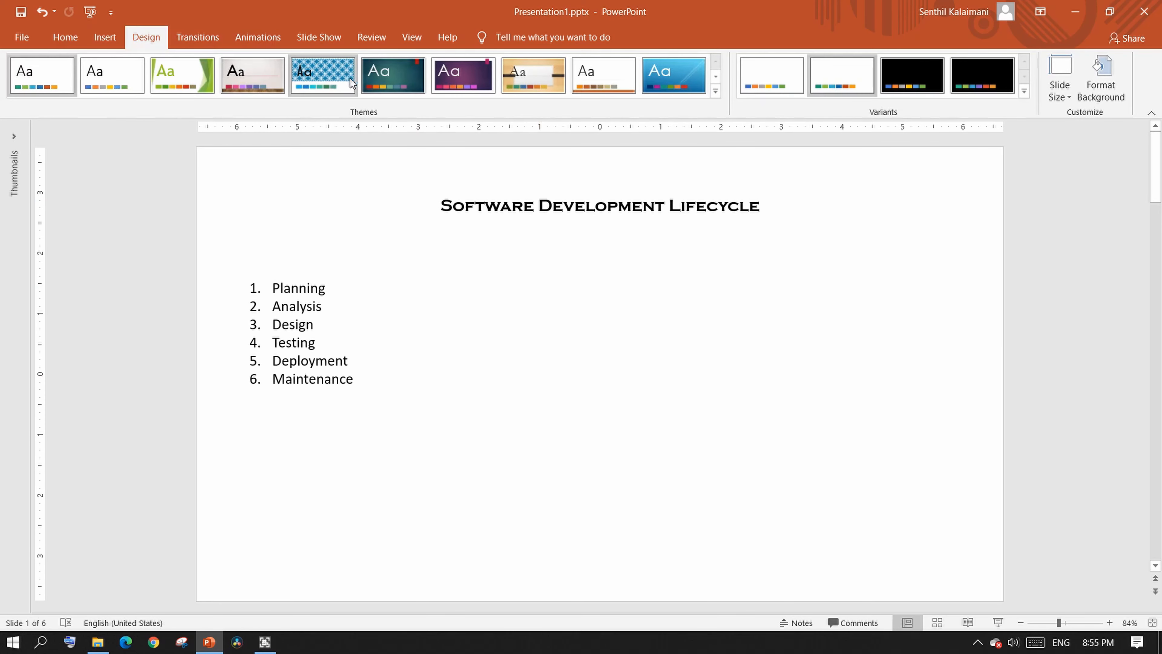
{"action": "left_click", "coordinate": [392, 74]}
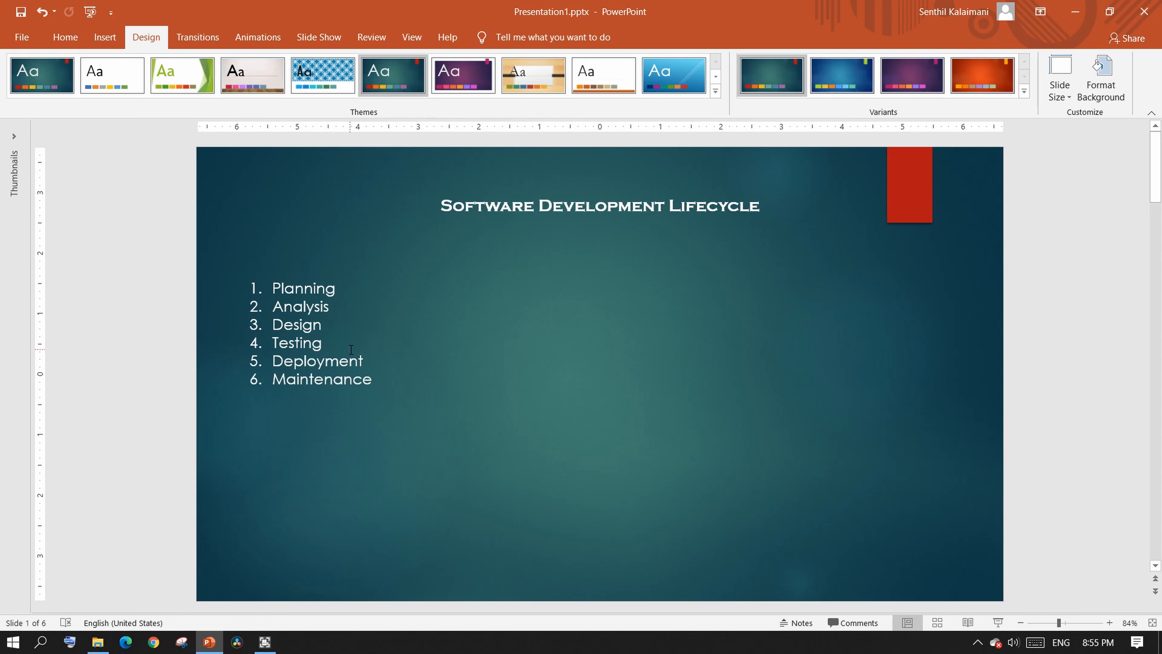
- Convert the six numbered phases into a Basic Cycle SmartArt diagram
{"action": "left_click", "coordinate": [319, 333]}
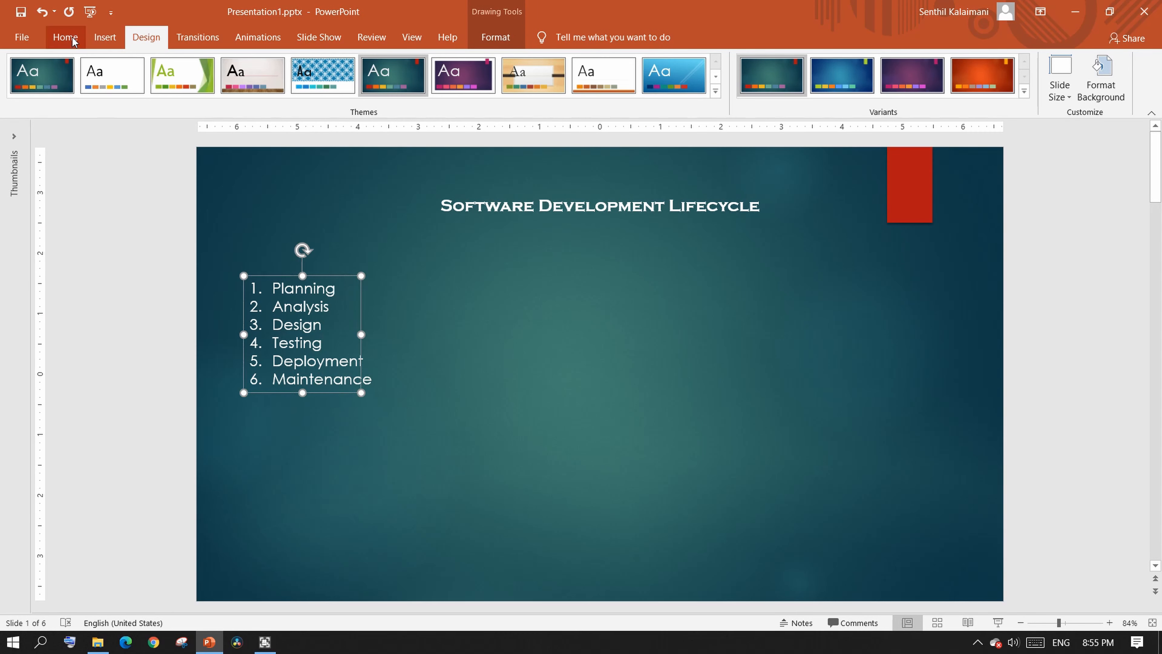
{"action": "left_click", "coordinate": [64, 37]}
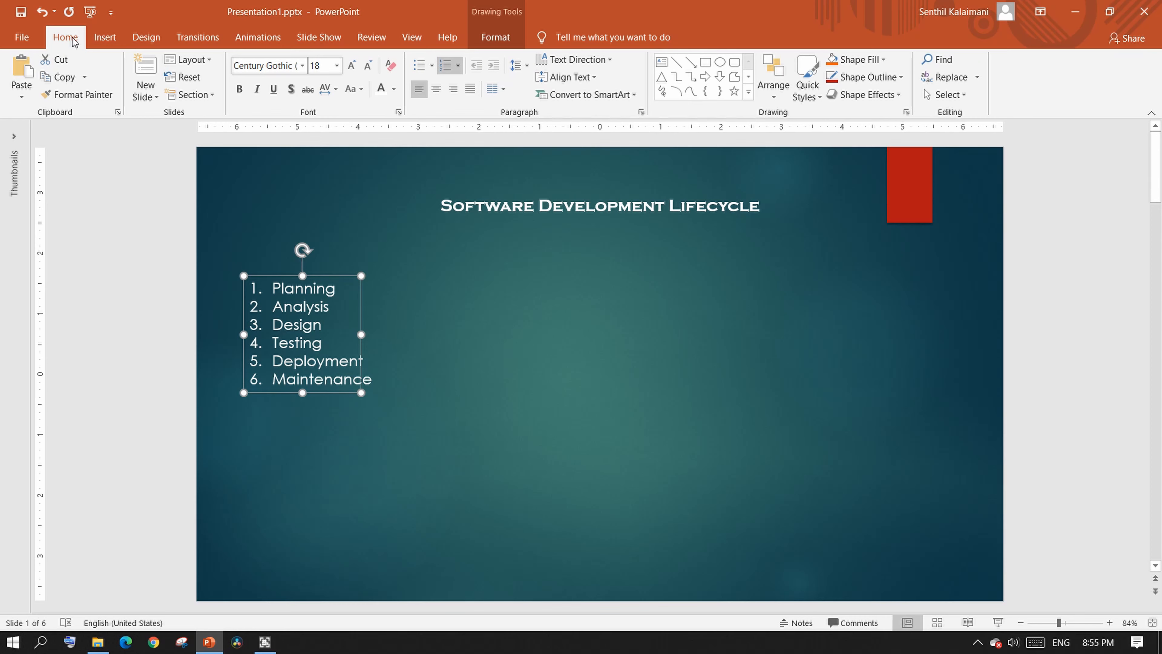
{"action": "left_click", "coordinate": [586, 94]}
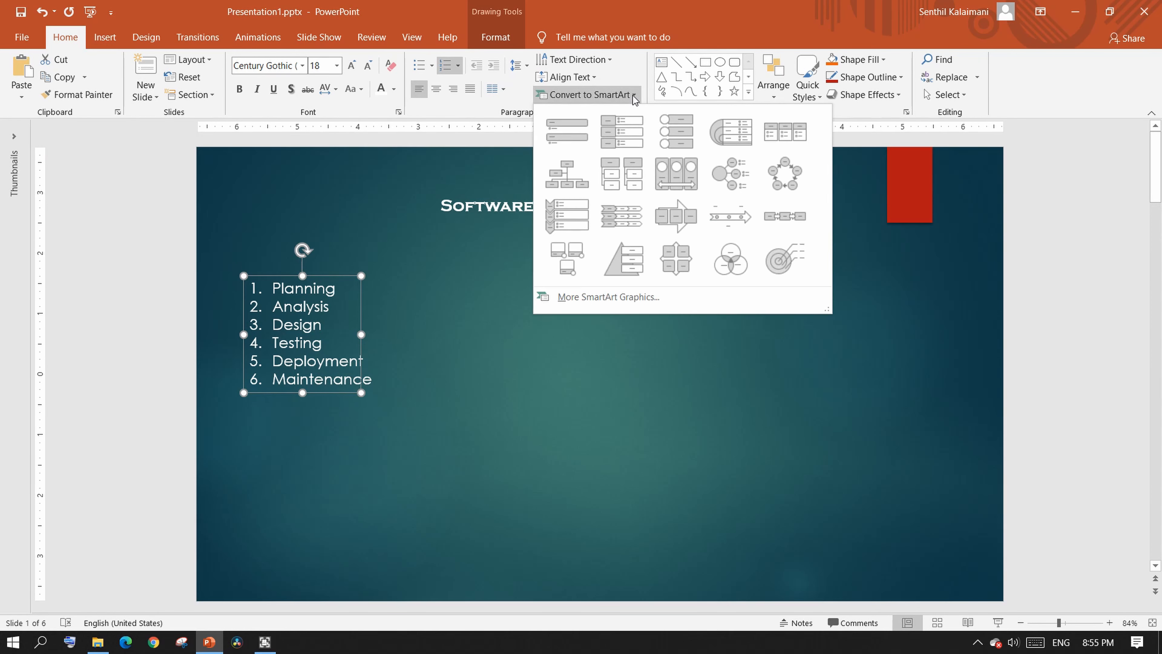
{"action": "left_click", "coordinate": [782, 173]}
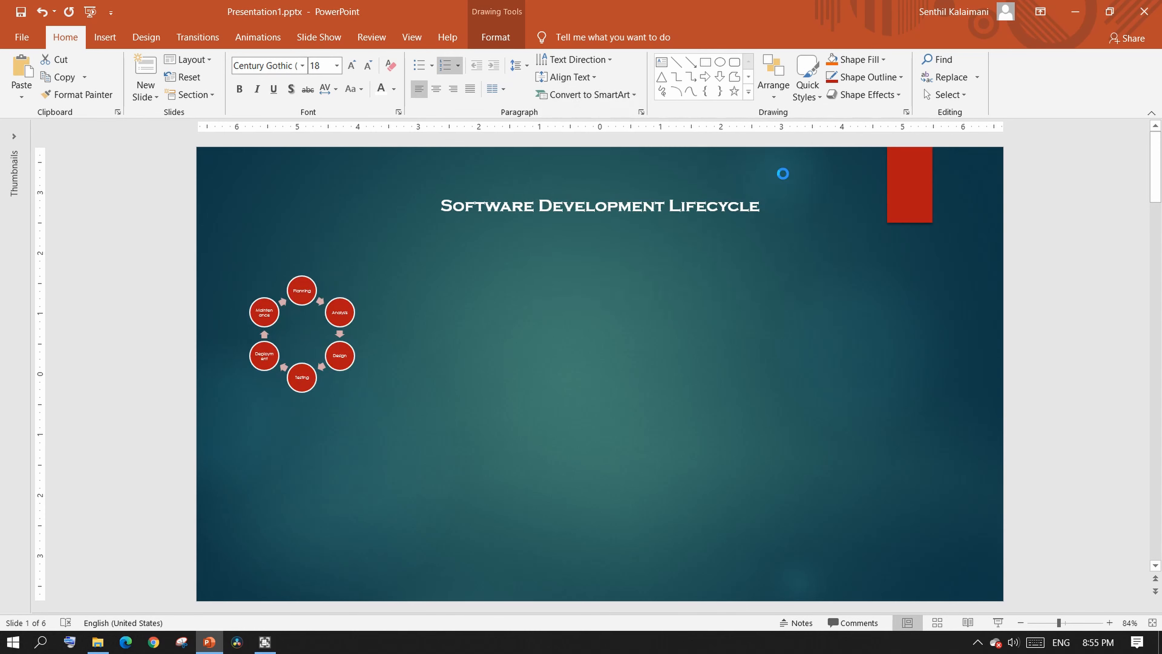
- Recolor the cycle diagram with the Colorful scheme and apply the first 3-D SmartArt style
{"action": "left_click", "coordinate": [301, 333]}
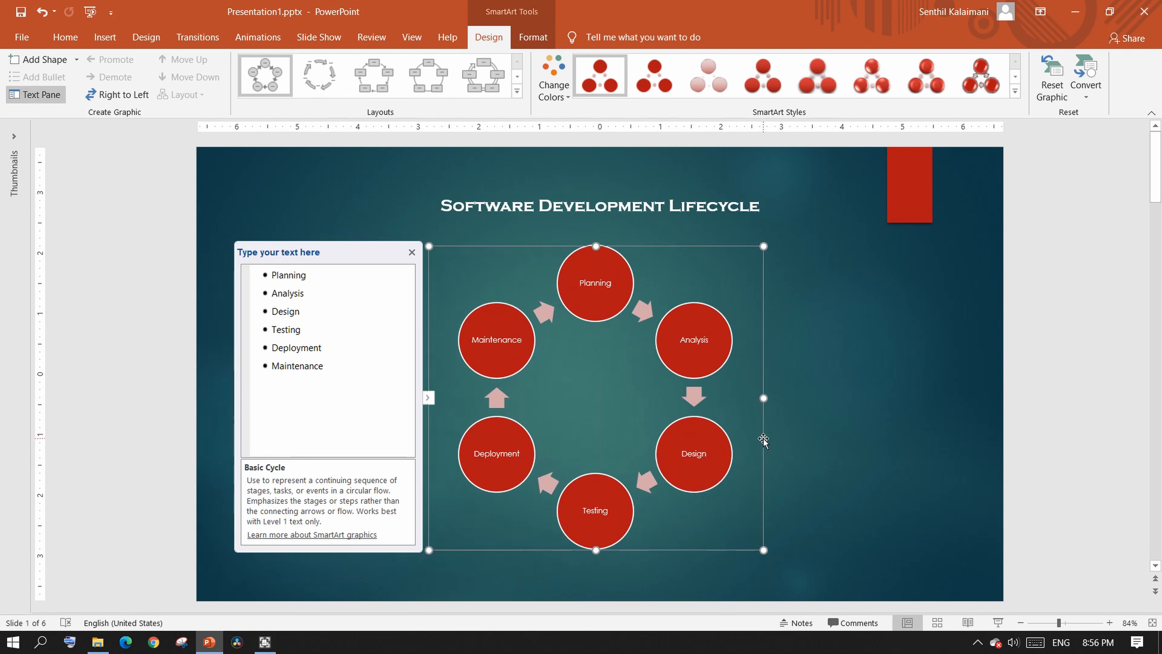
{"action": "left_click", "coordinate": [552, 76]}
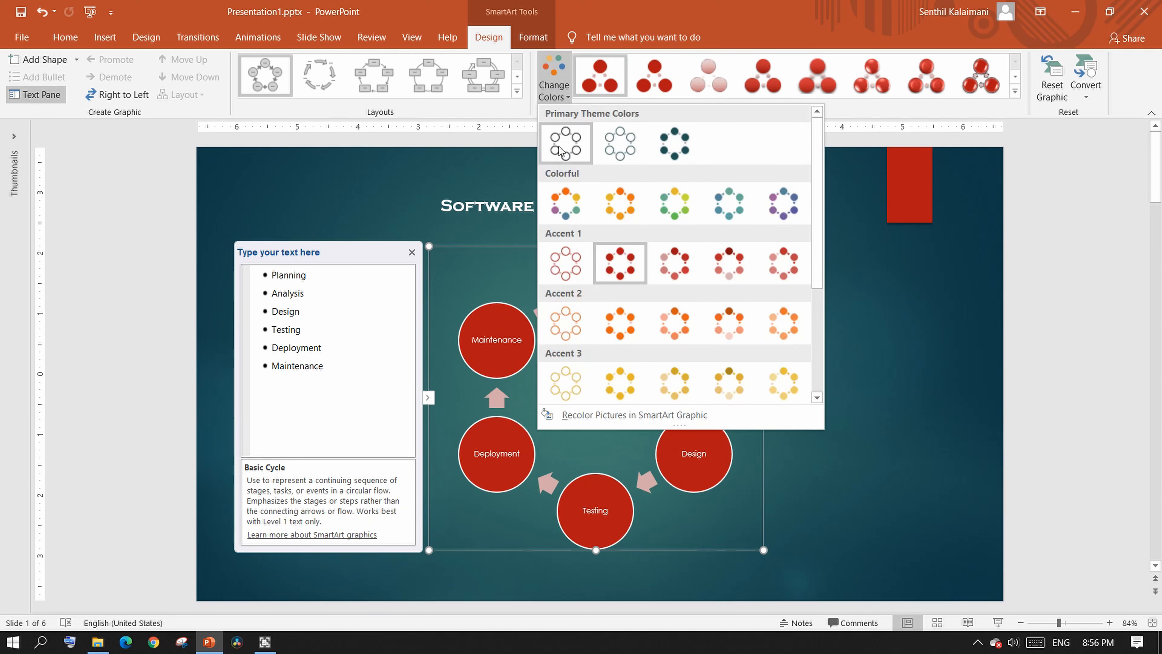
{"action": "left_click", "coordinate": [565, 203]}
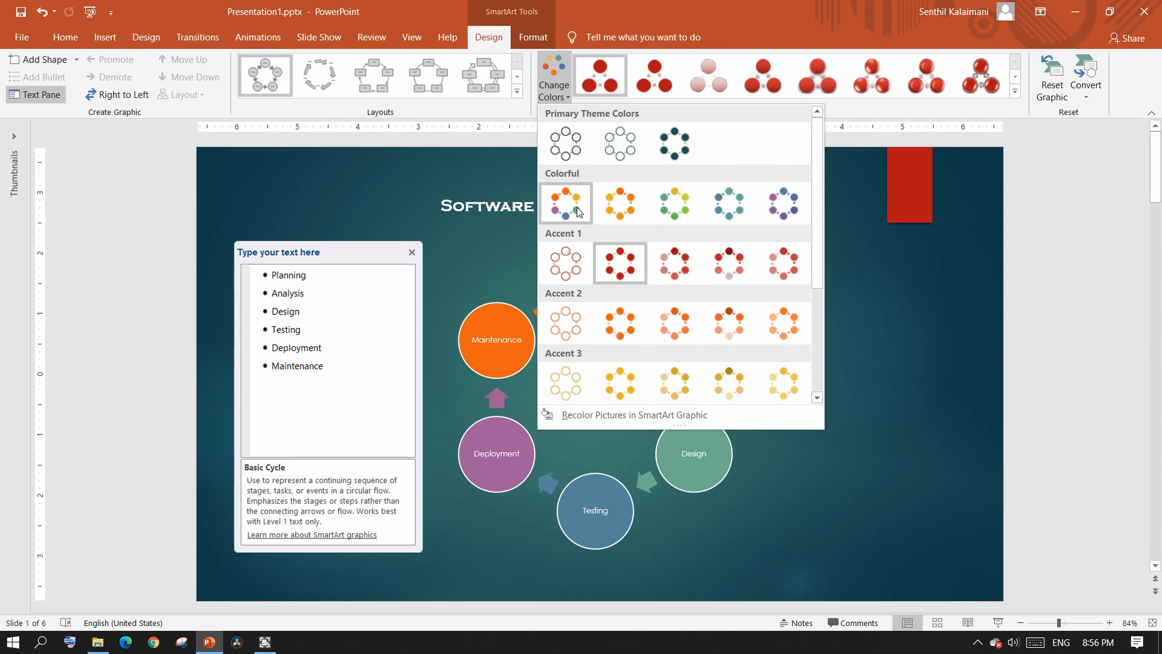
{"action": "left_click", "coordinate": [564, 204]}
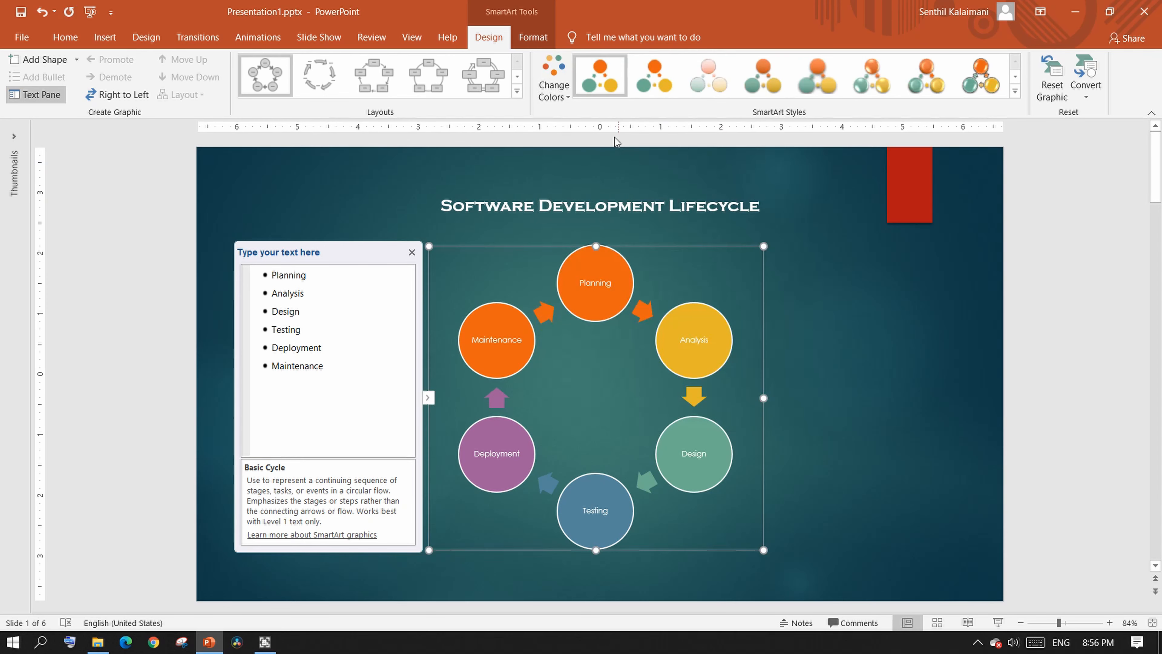
{"action": "left_click", "coordinate": [1014, 92]}
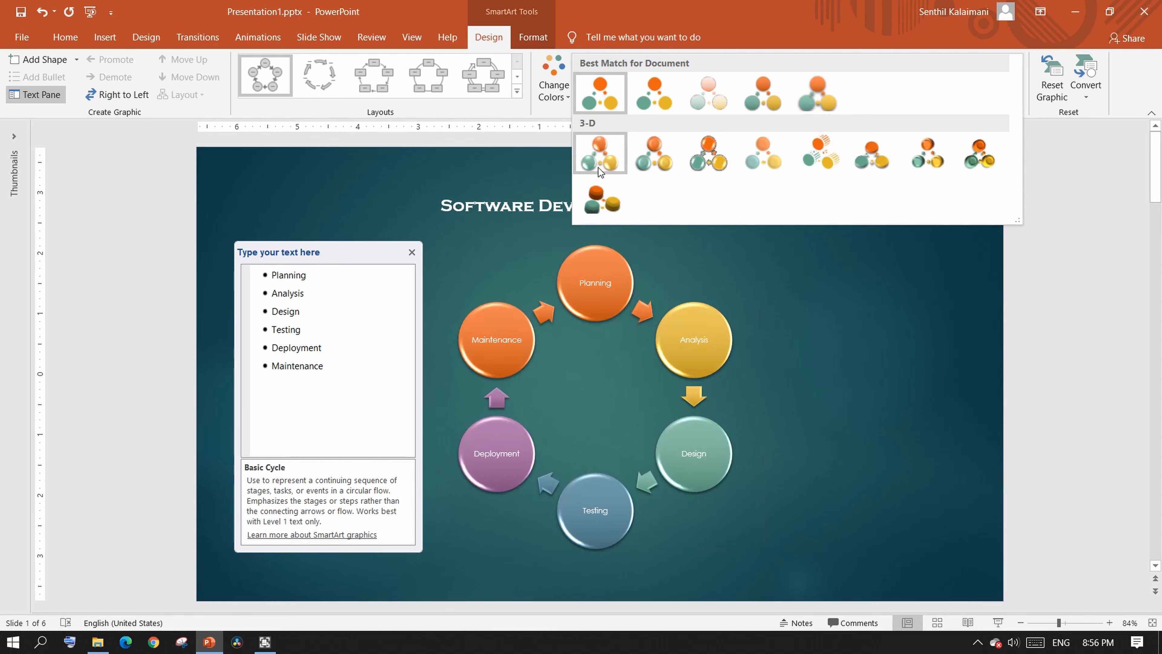
{"action": "left_click", "coordinate": [598, 153]}
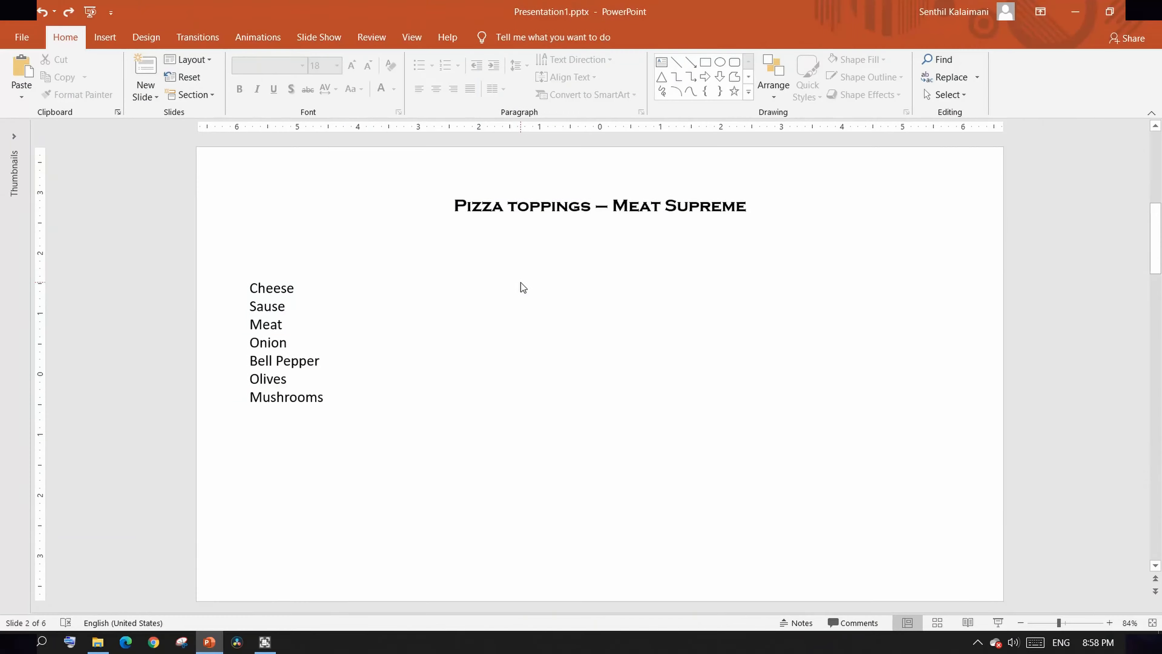
- Give the slide 2 pizza toppings list check-mark bullets and select its text for conversion
{"action": "left_click", "coordinate": [285, 306]}
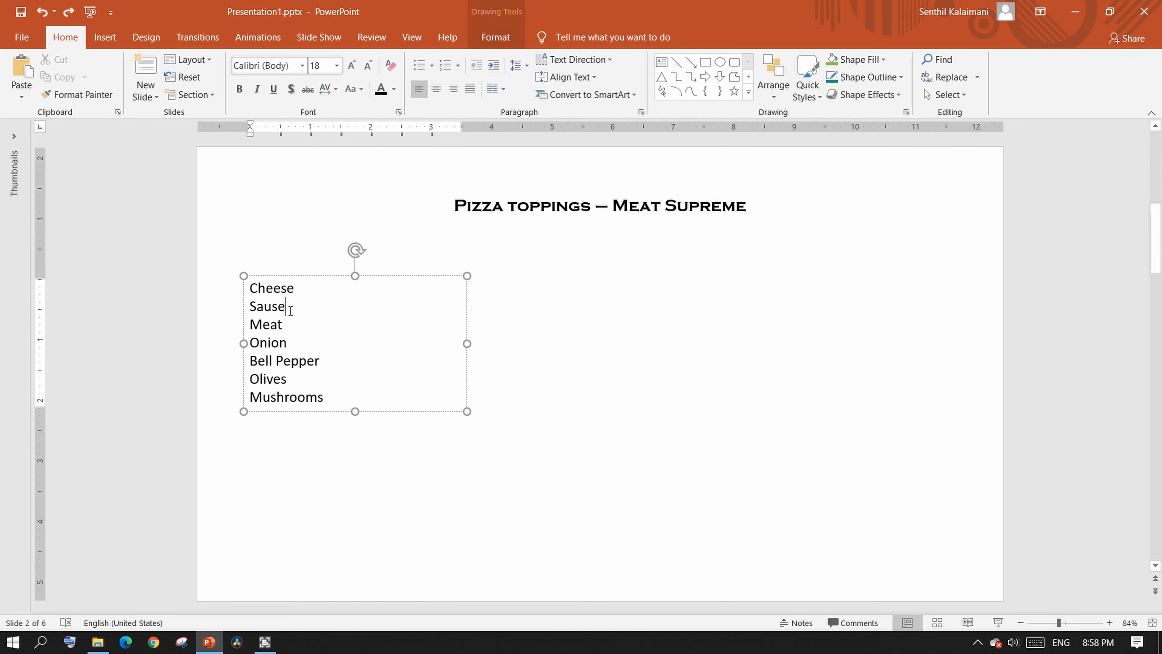
{"action": "left_click", "coordinate": [311, 280]}
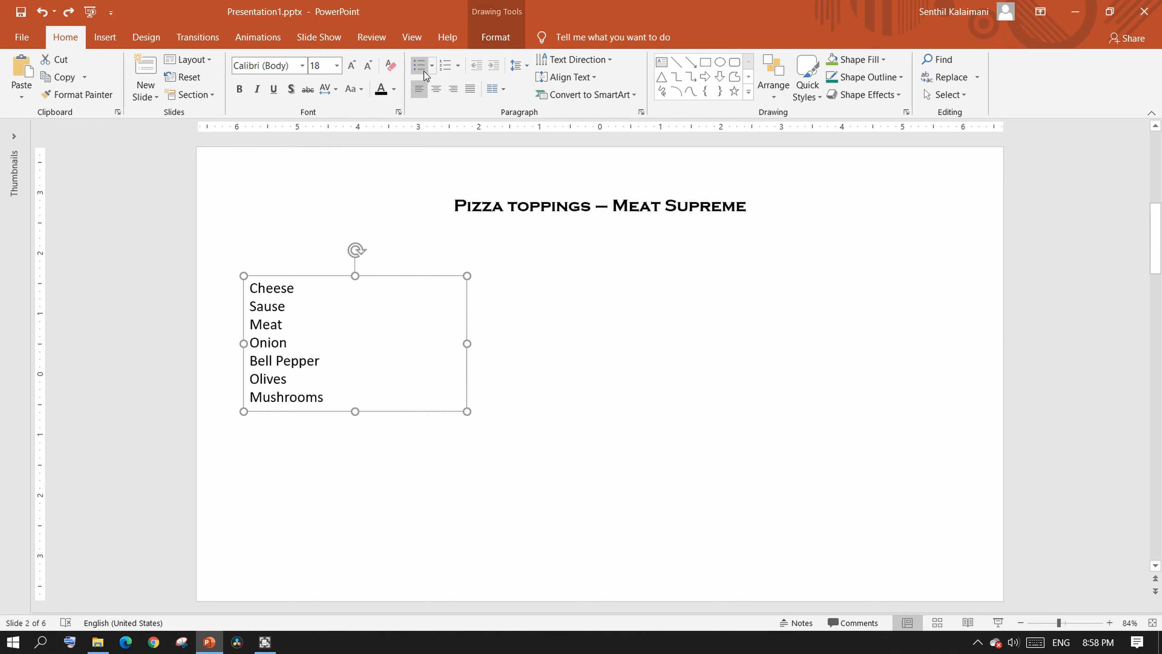
{"action": "left_click", "coordinate": [419, 65]}
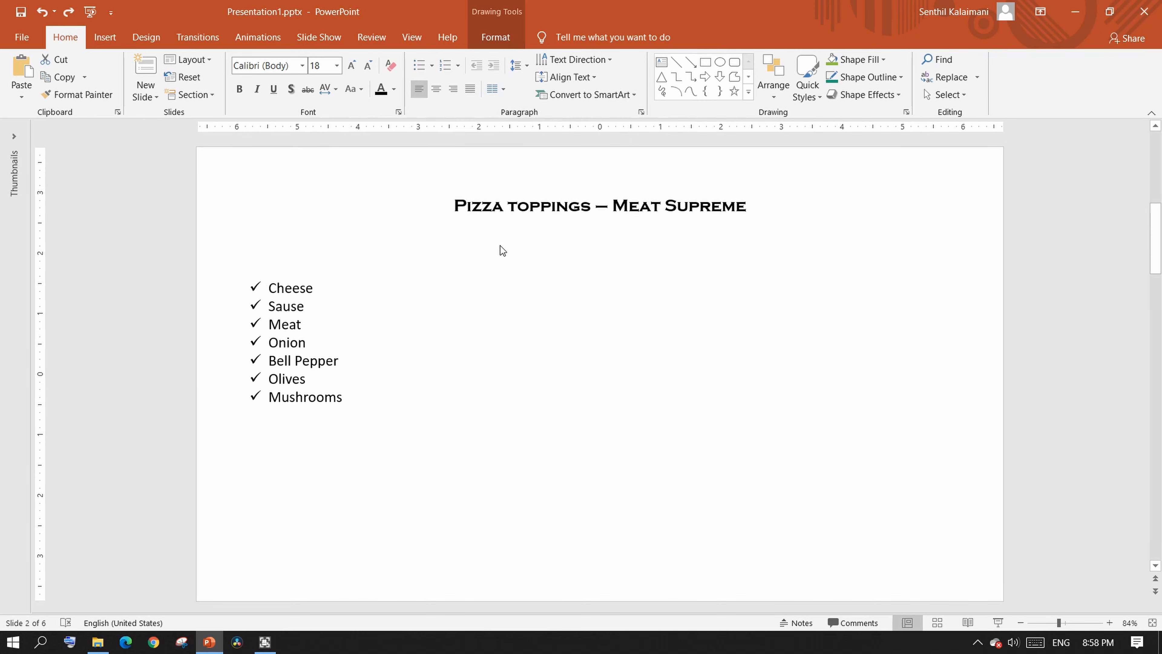
{"action": "left_click", "coordinate": [615, 444]}
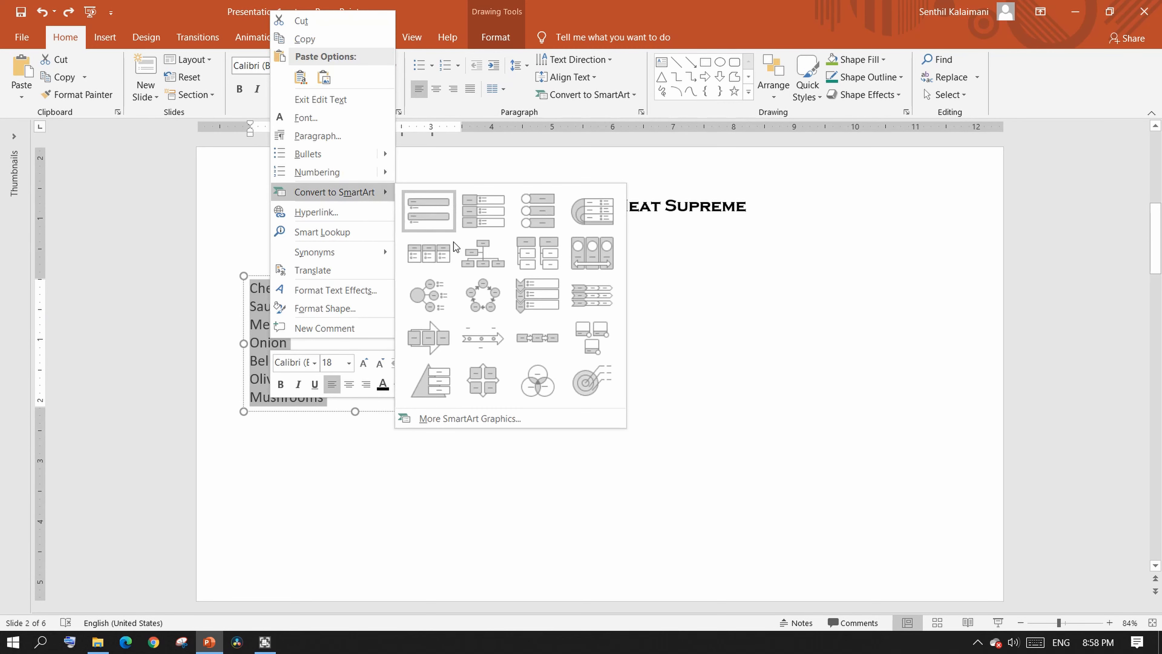
- Convert the toppings into a Basic Cycle, then switch the layout to Segmented Cycle
{"action": "left_click", "coordinate": [483, 295]}
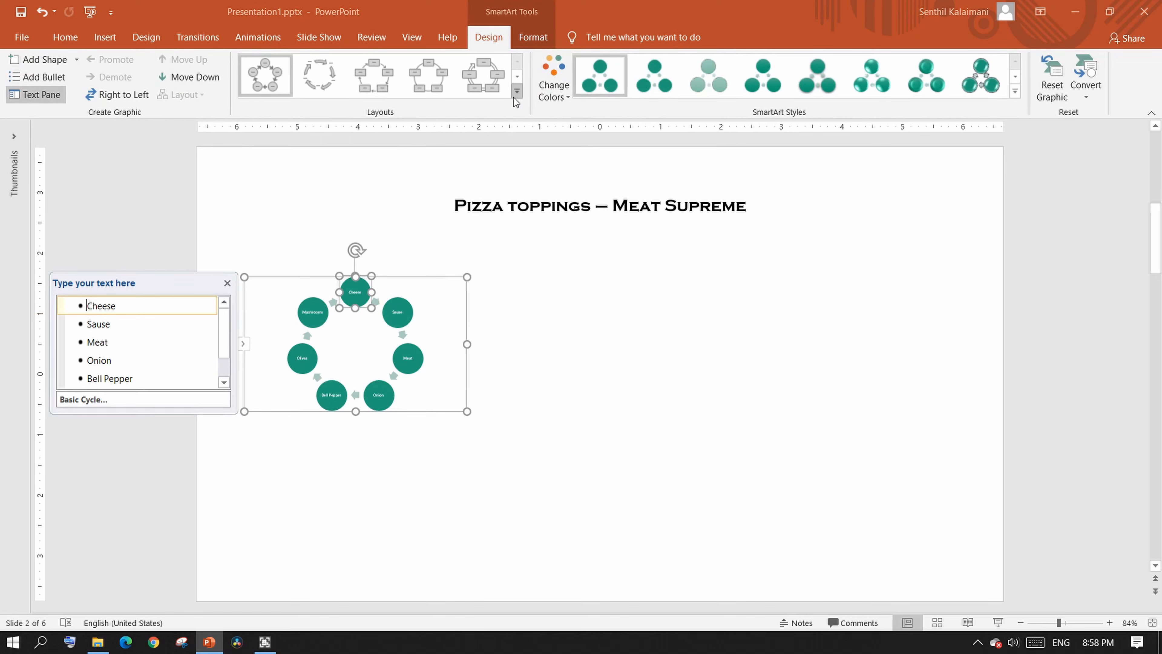
{"action": "left_click", "coordinate": [516, 92]}
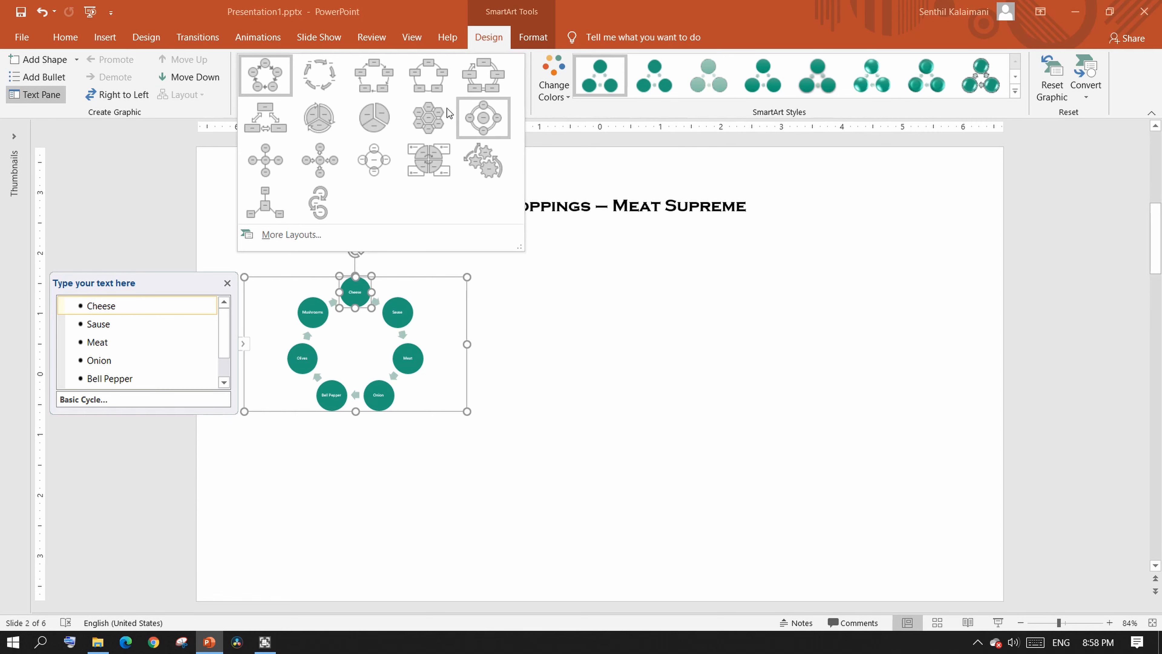
{"action": "left_click", "coordinate": [318, 116]}
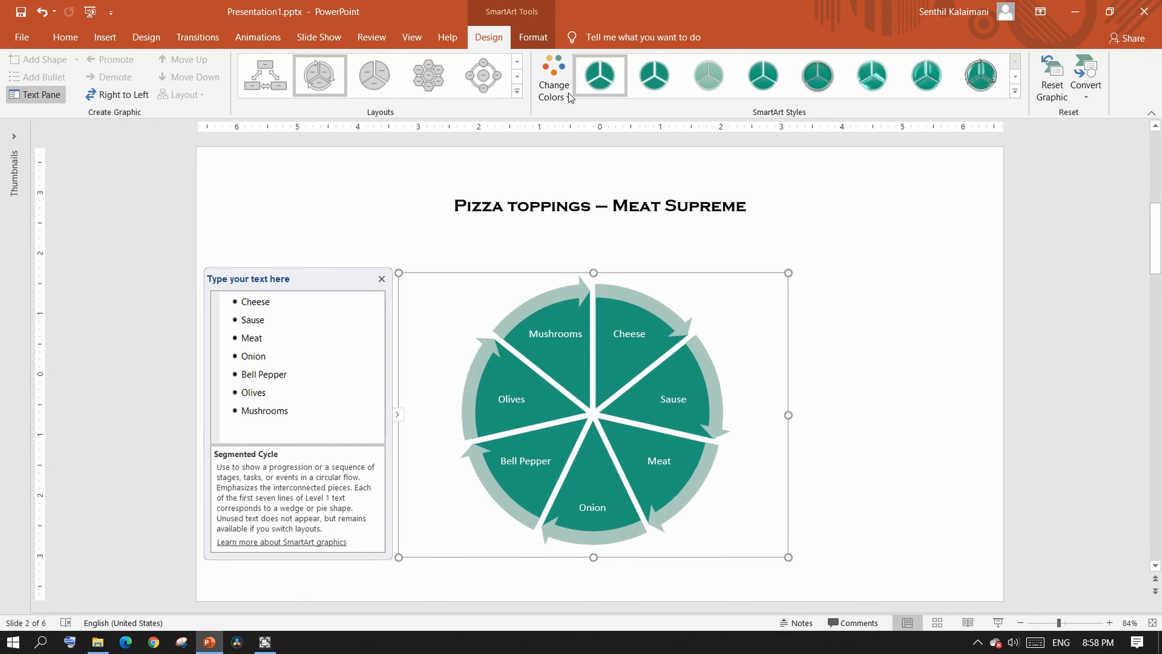
- Recolor the pie with the Colorful scheme, apply a shaded 3-D style and deselect it
{"action": "left_click", "coordinate": [553, 76]}
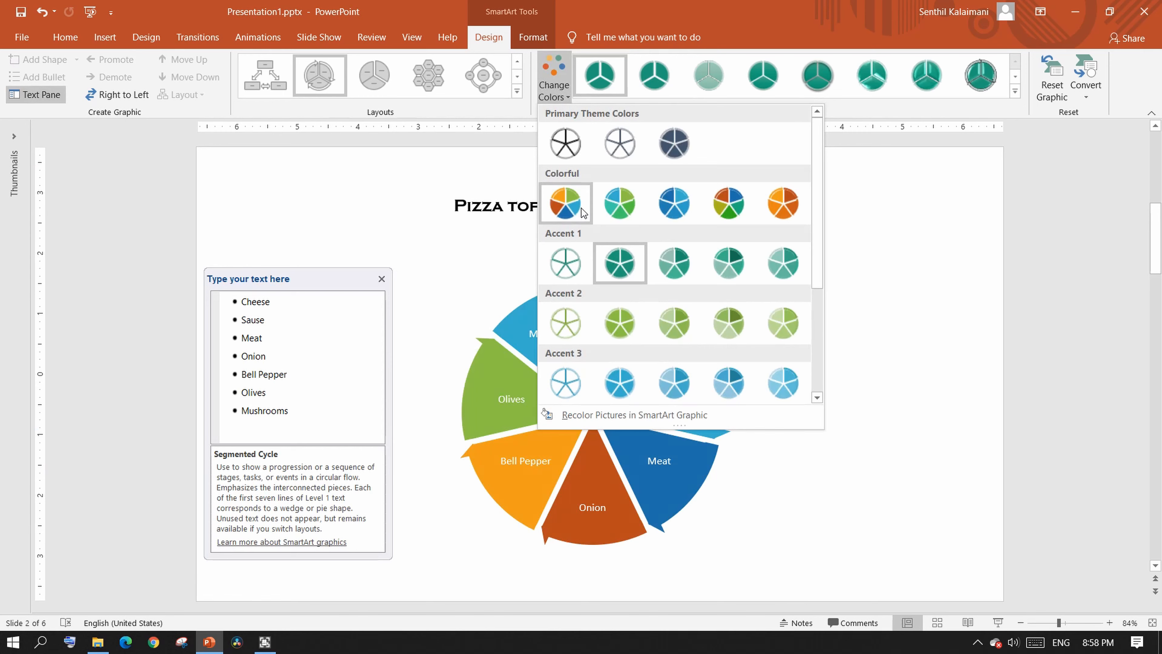
{"action": "left_click", "coordinate": [565, 203]}
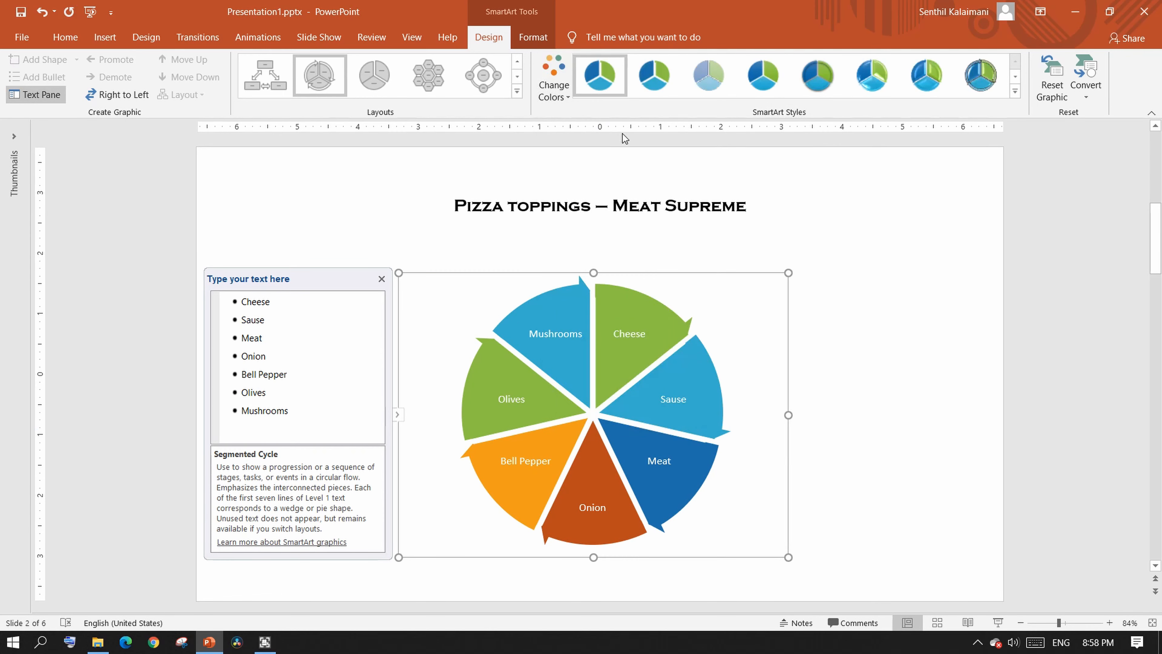
{"action": "left_click", "coordinate": [817, 75]}
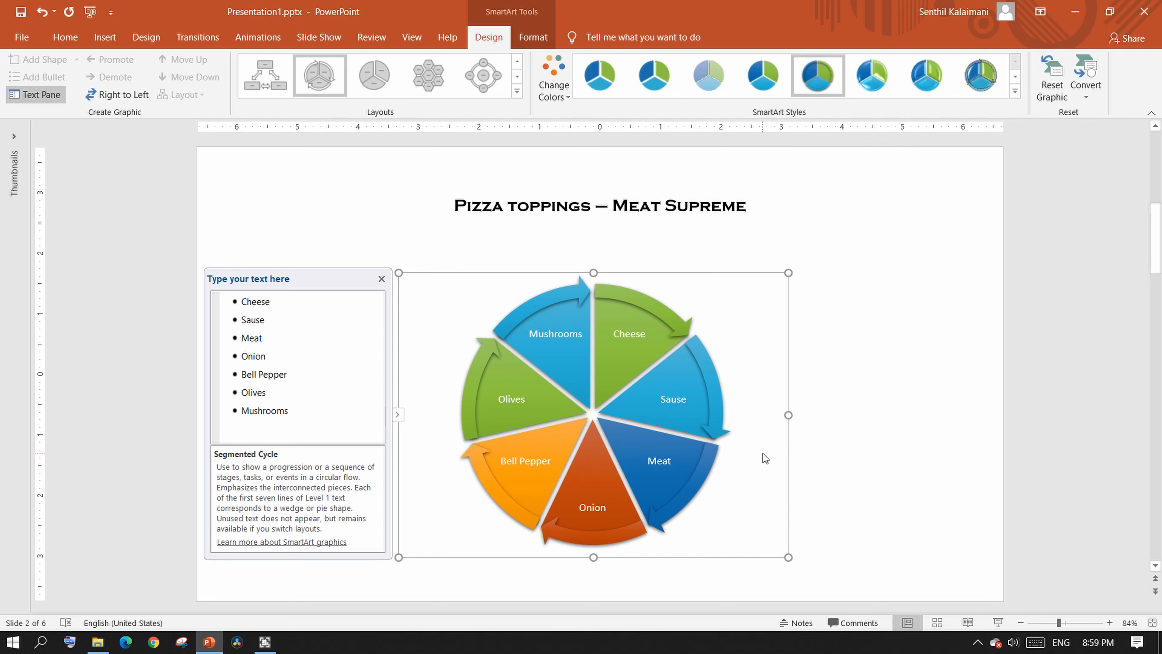
{"action": "left_click", "coordinate": [868, 413]}
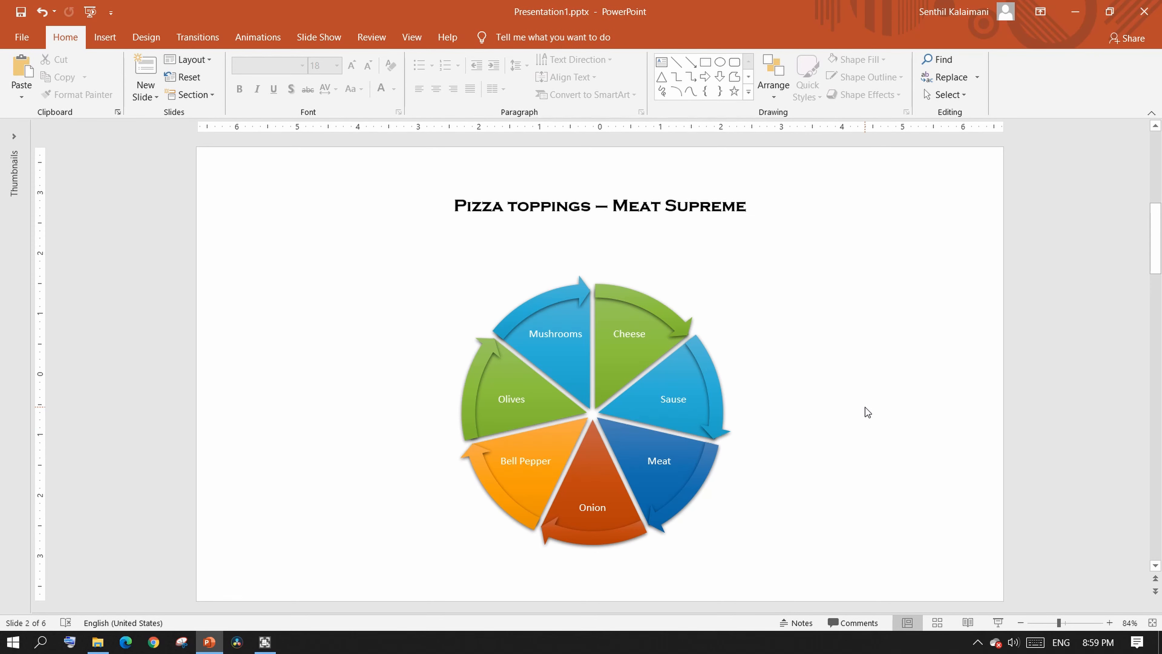
- Browse the themes, try the beige curved-lines theme, then apply the black theme with colorful swirls
{"action": "left_click", "coordinate": [145, 37]}
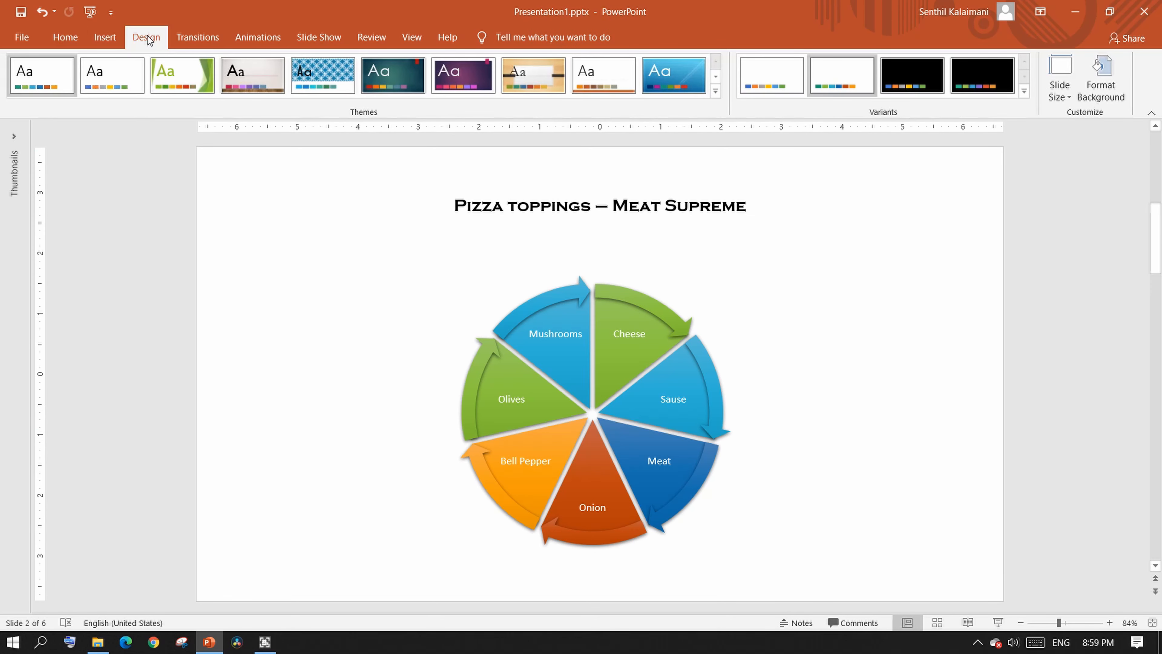
{"action": "left_click", "coordinate": [714, 84]}
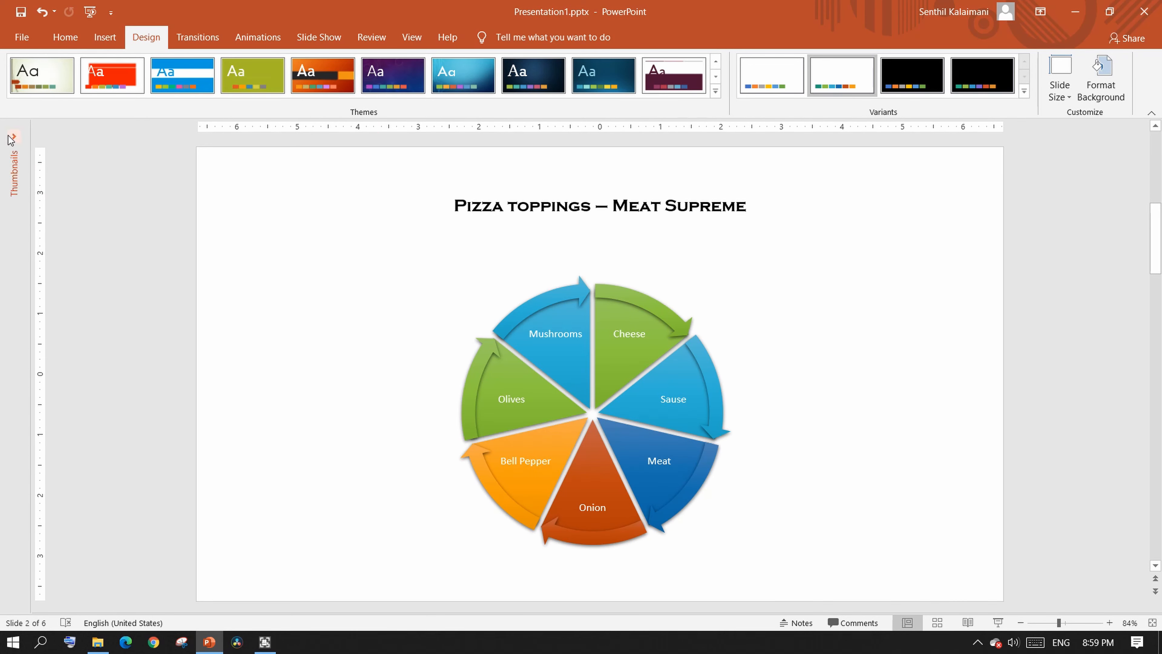
{"action": "left_click", "coordinate": [42, 74]}
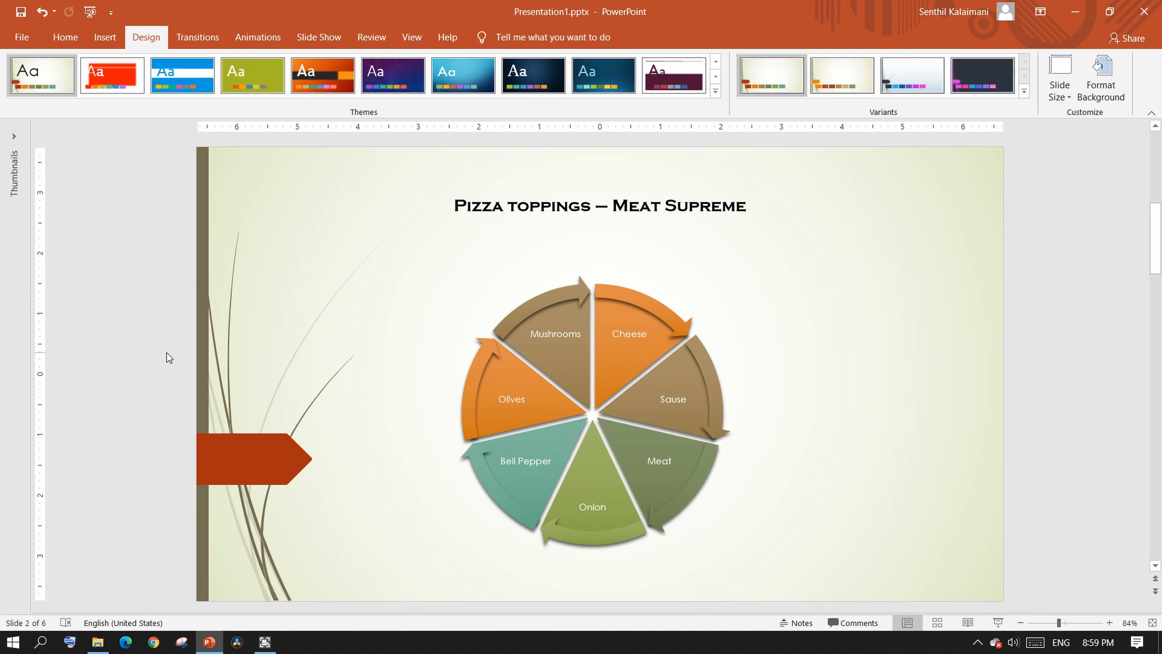
{"action": "mouse_move", "coordinate": [679, 453]}
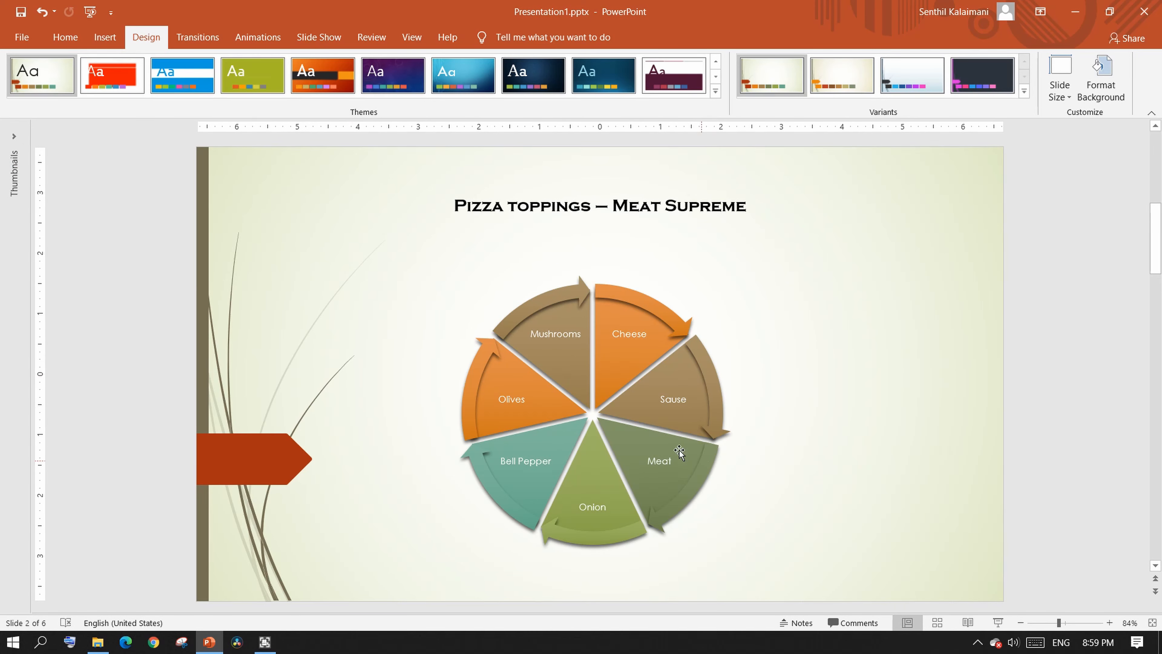
{"action": "left_click", "coordinate": [603, 73]}
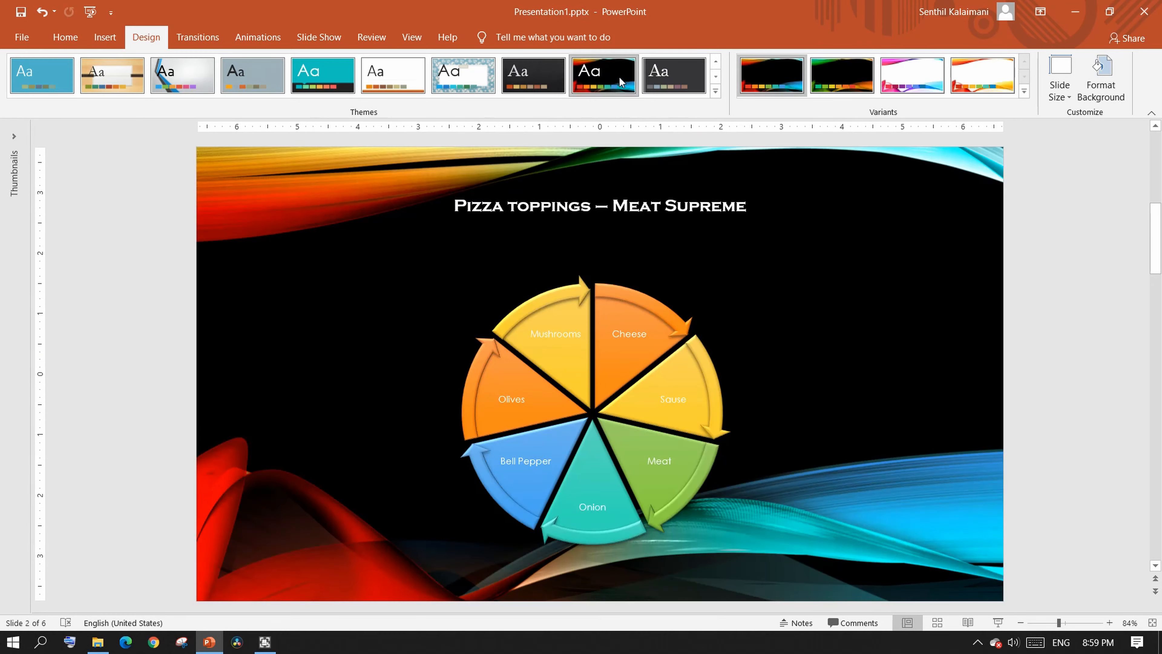
{"action": "left_click", "coordinate": [912, 75]}
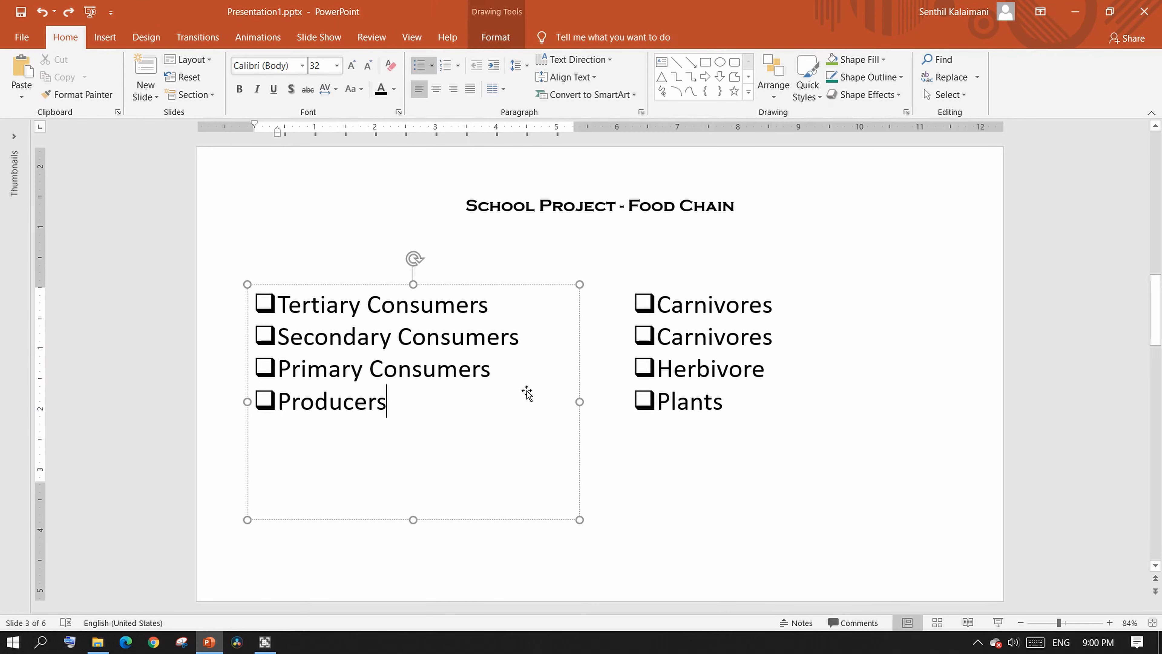
- Convert the food chain consumers list into a SmartArt diagram layout
{"action": "left_click", "coordinate": [587, 94]}
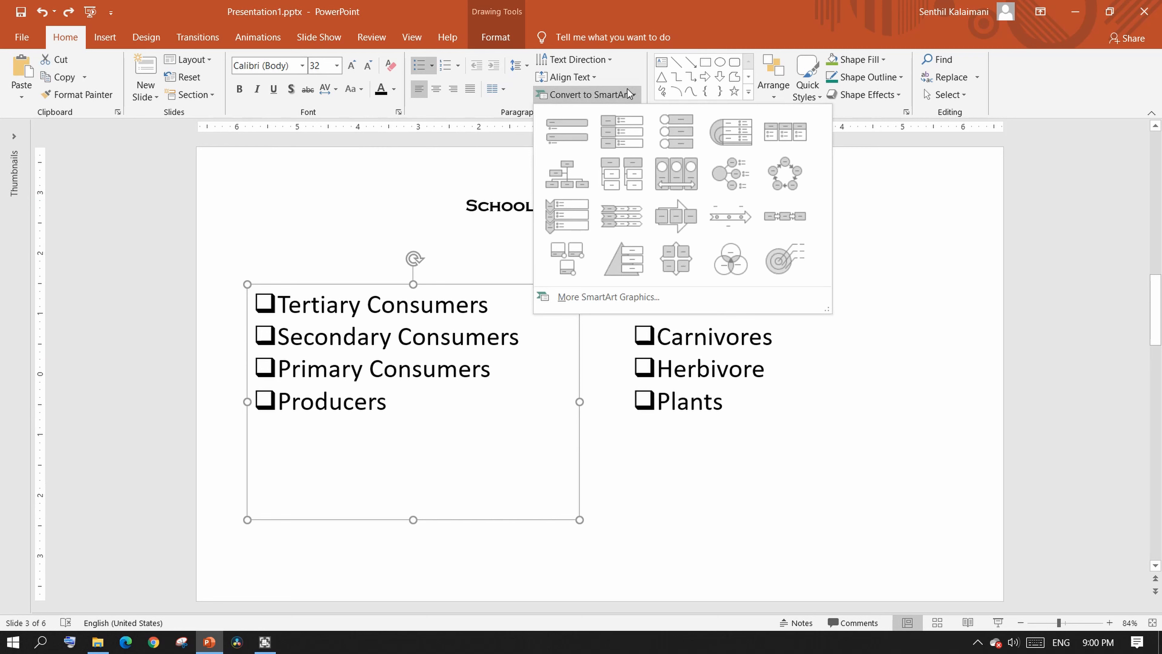
{"action": "left_click", "coordinate": [623, 259]}
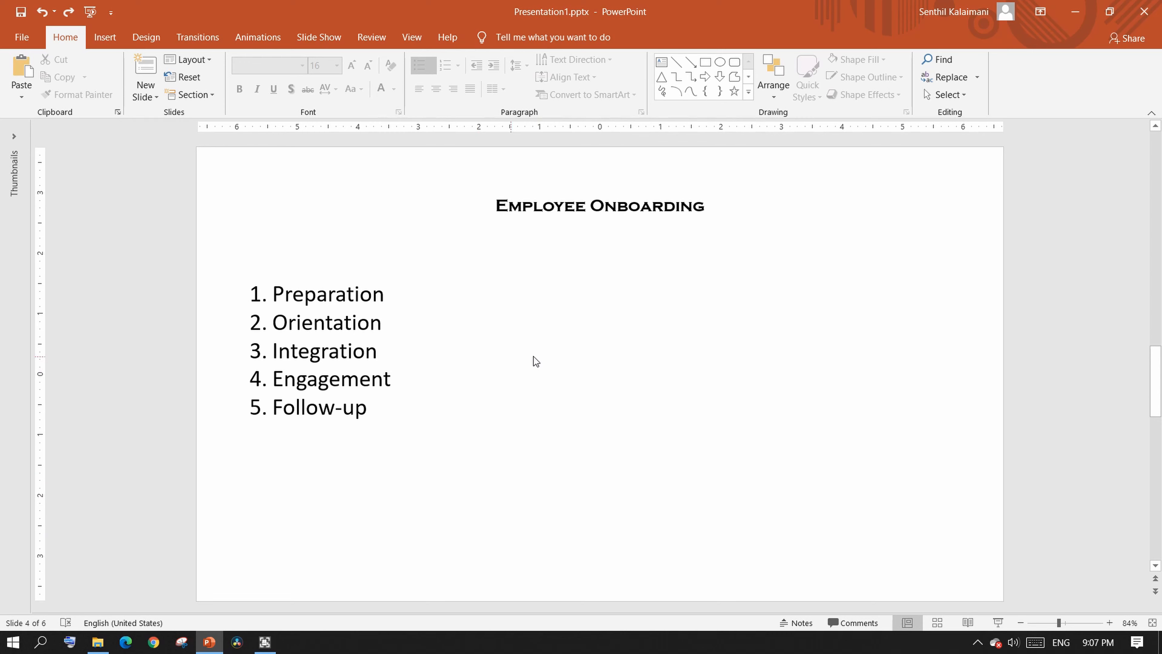
{"action": "mouse_move", "coordinate": [496, 373]}
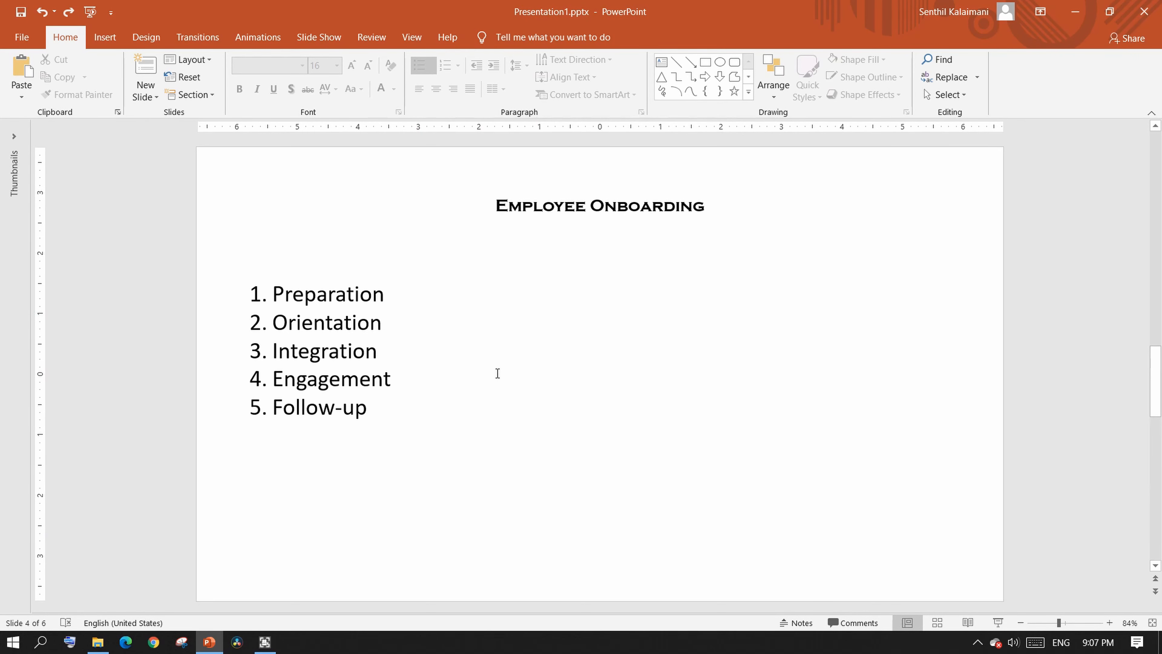
- Convert the five onboarding steps into a Basic Timeline stretched across the slide, then move to slide 5
{"action": "left_click", "coordinate": [319, 349]}
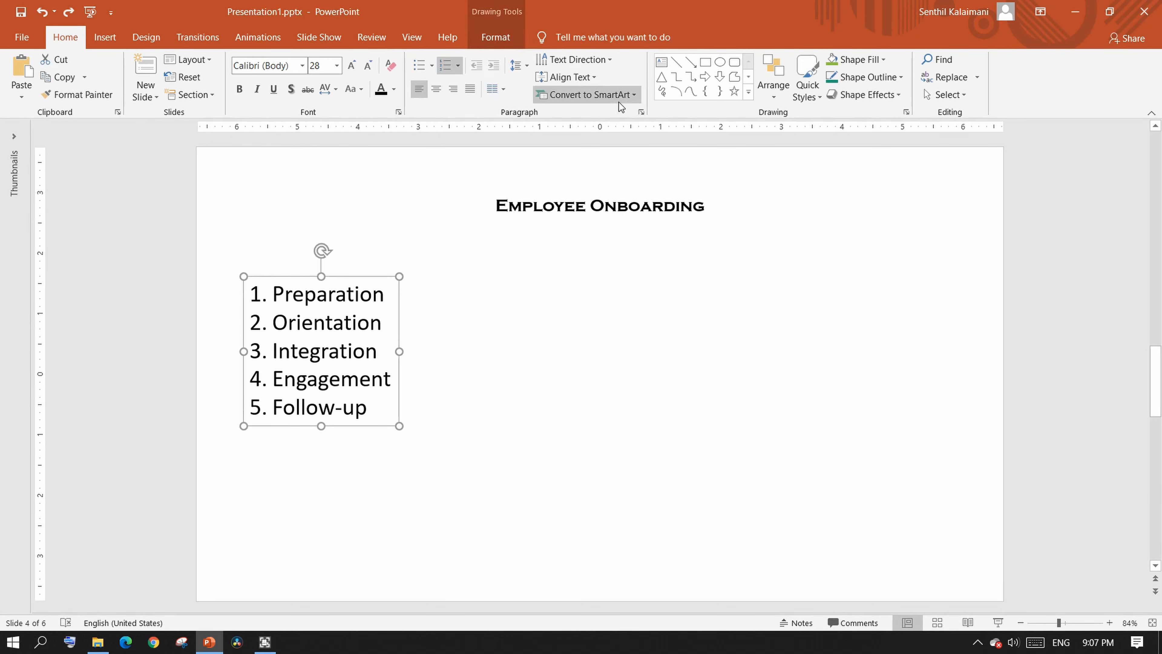
{"action": "left_click", "coordinate": [585, 95]}
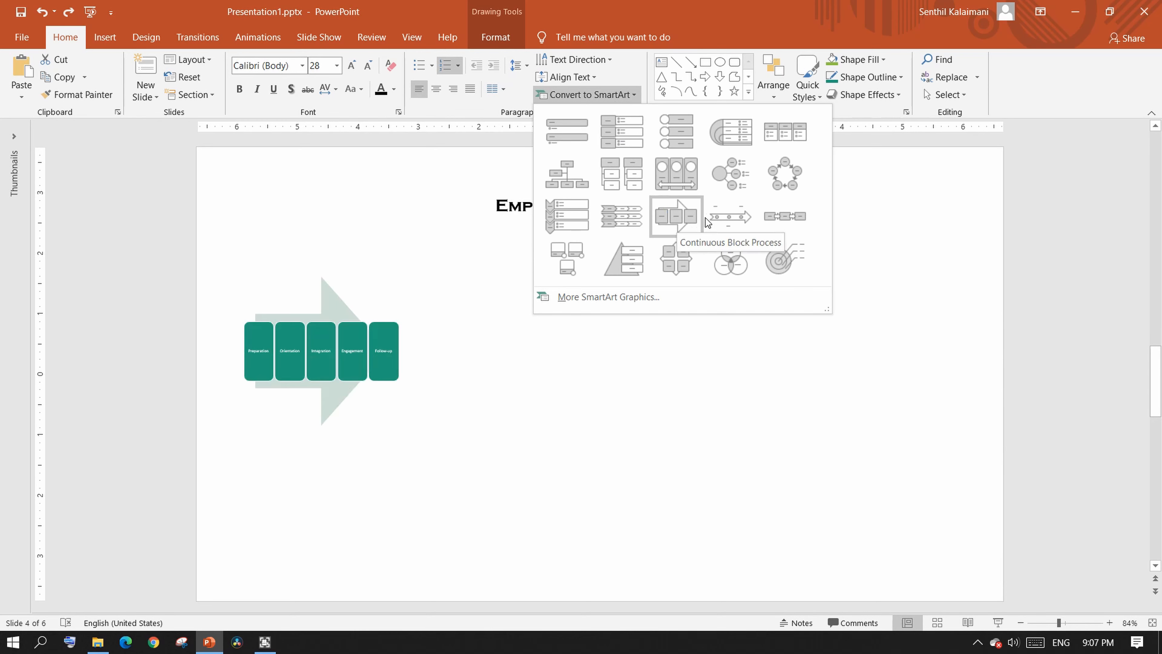
{"action": "left_click", "coordinate": [676, 216]}
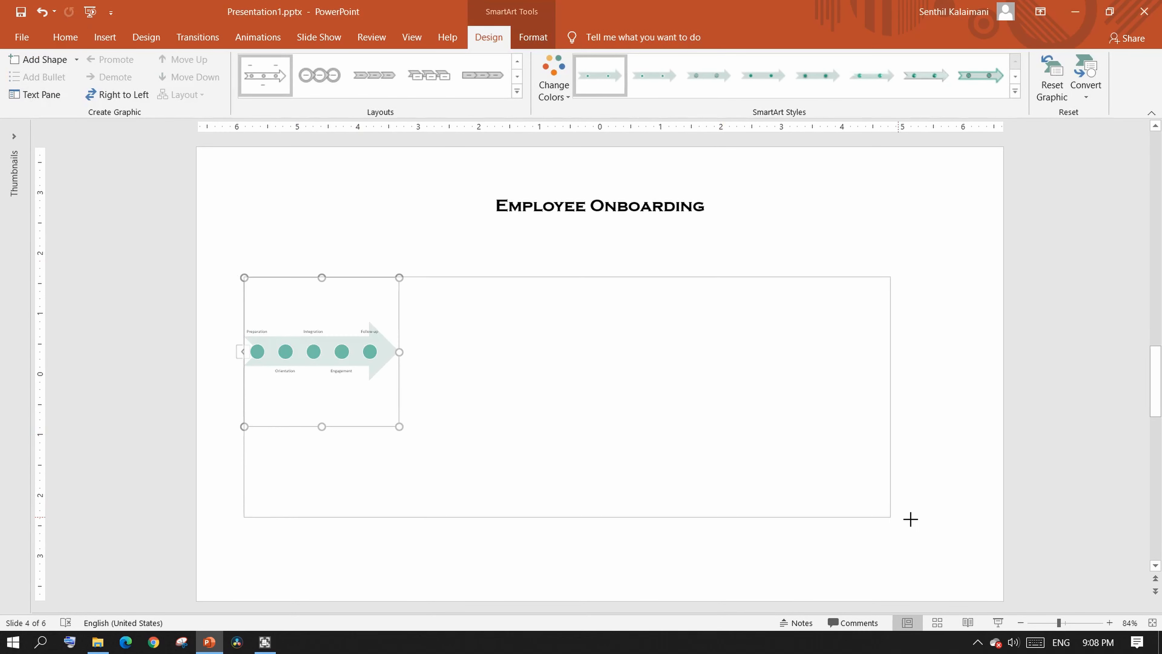
{"action": "left_click", "coordinate": [36, 95]}
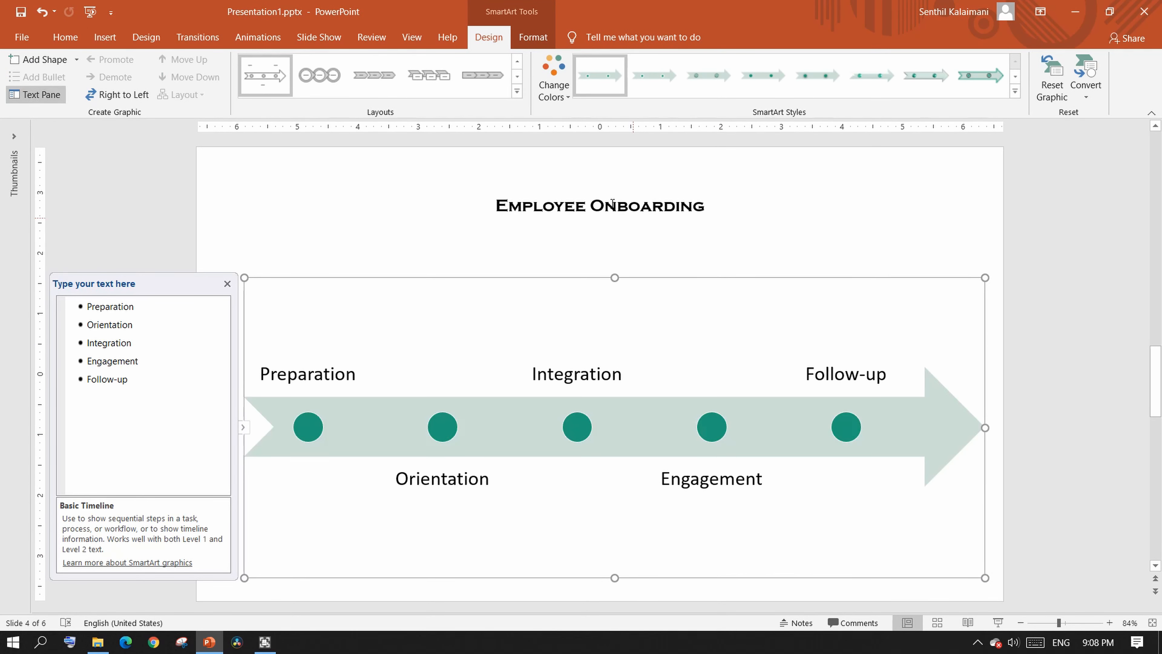
{"action": "left_click", "coordinate": [873, 75]}
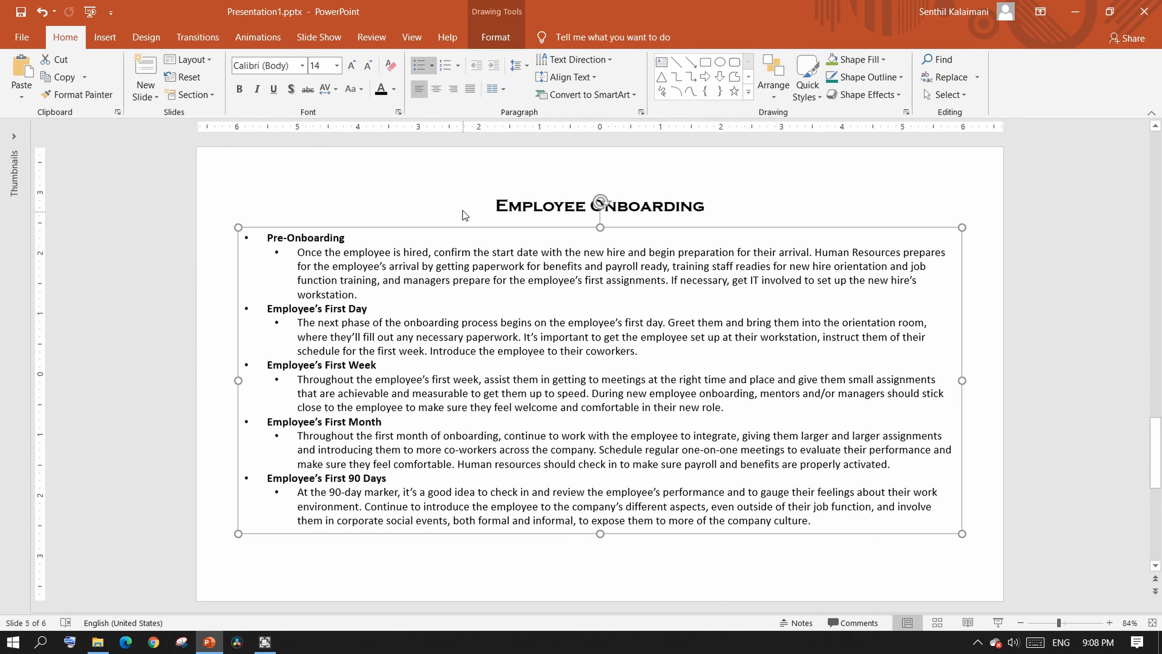
- Browse Picture, All and List categories in More SmartArt Graphics and confirm Vertical Block List
{"action": "left_click", "coordinate": [587, 96]}
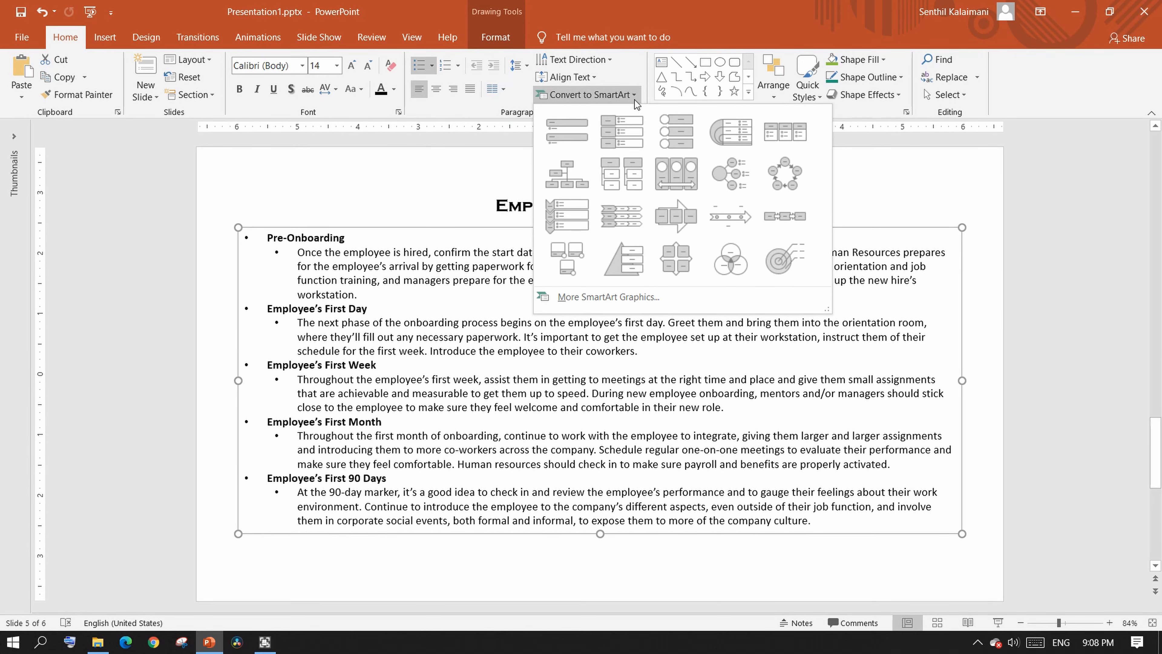
{"action": "mouse_move", "coordinate": [785, 132]}
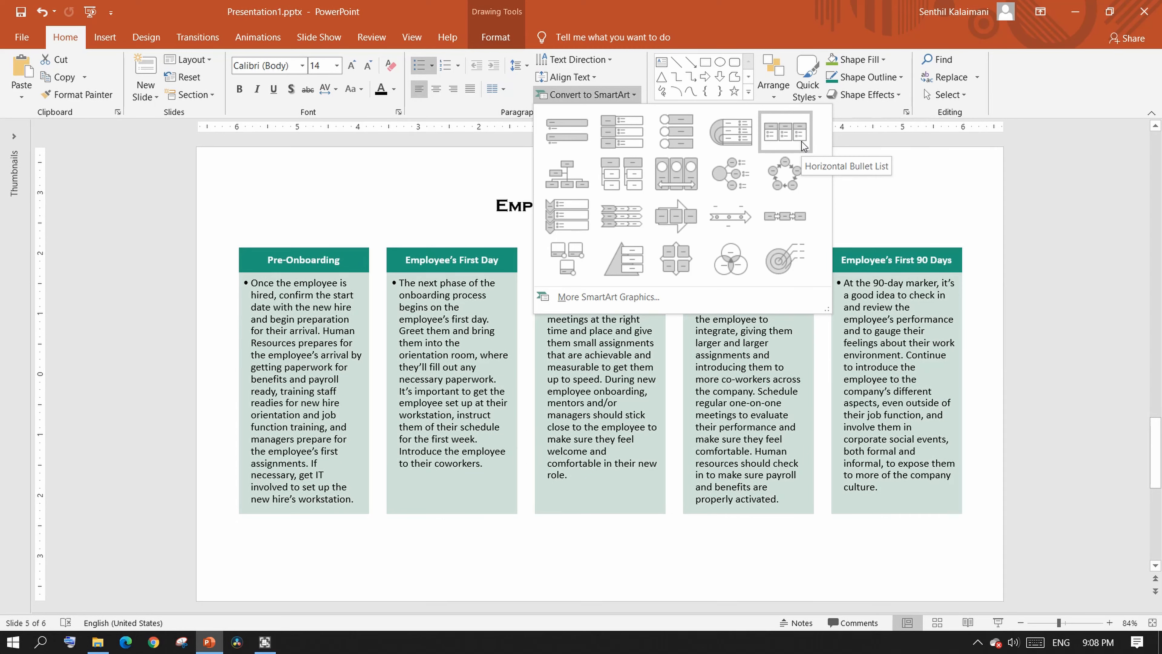
{"action": "left_click", "coordinate": [567, 216]}
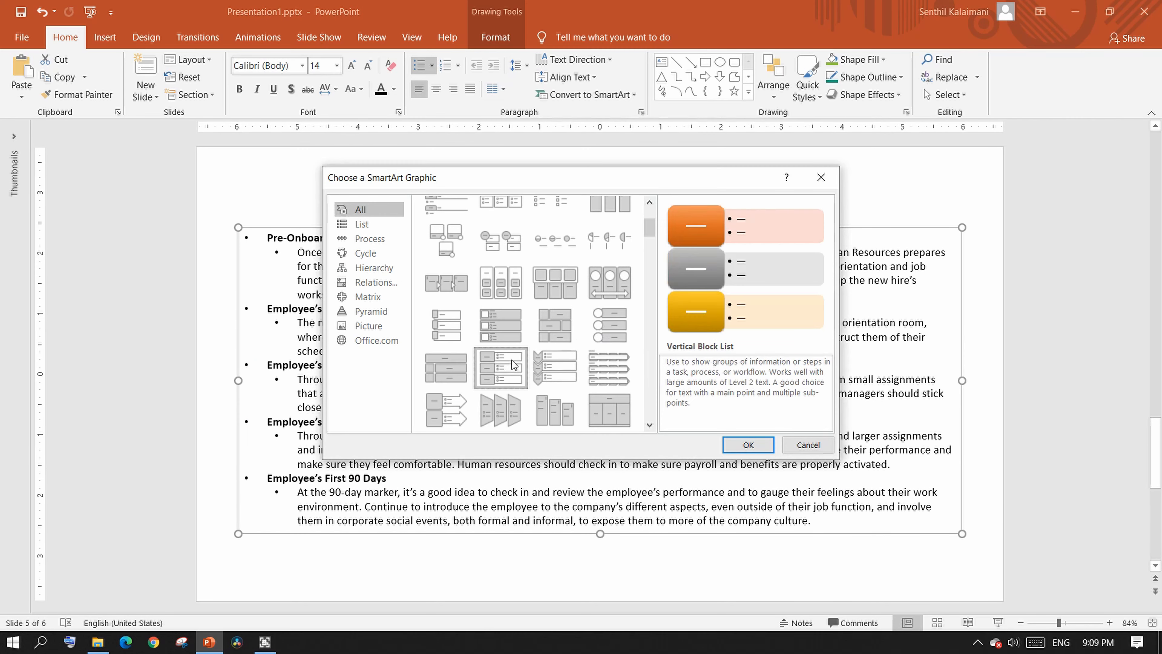
{"action": "left_click", "coordinate": [367, 327]}
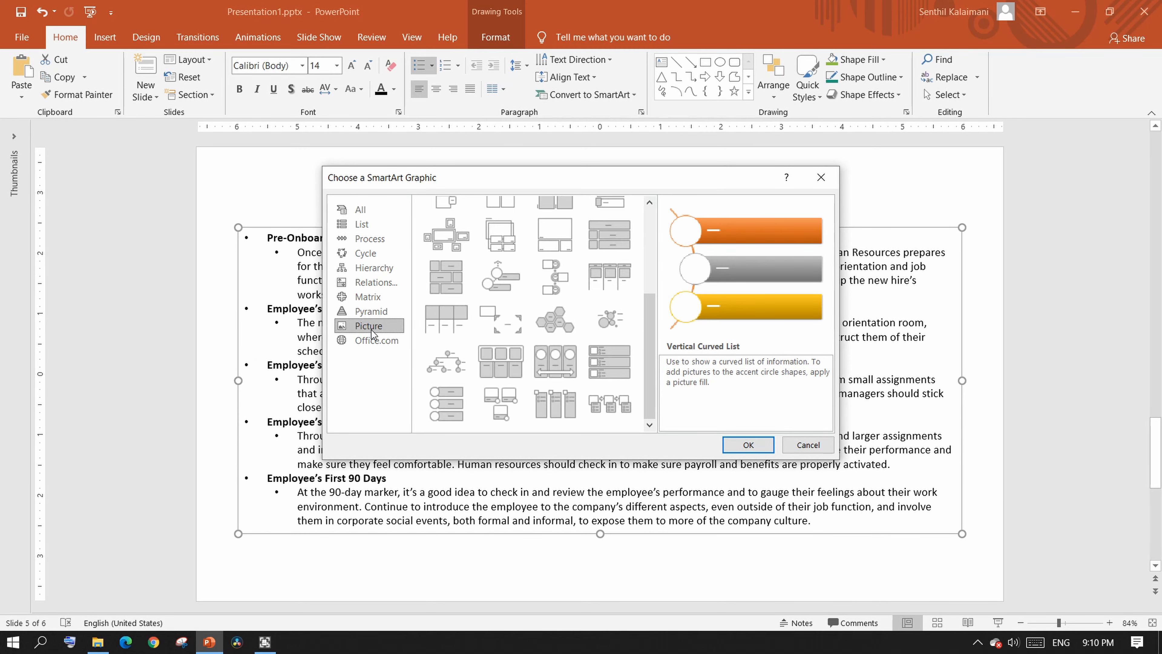
{"action": "left_click", "coordinate": [369, 238]}
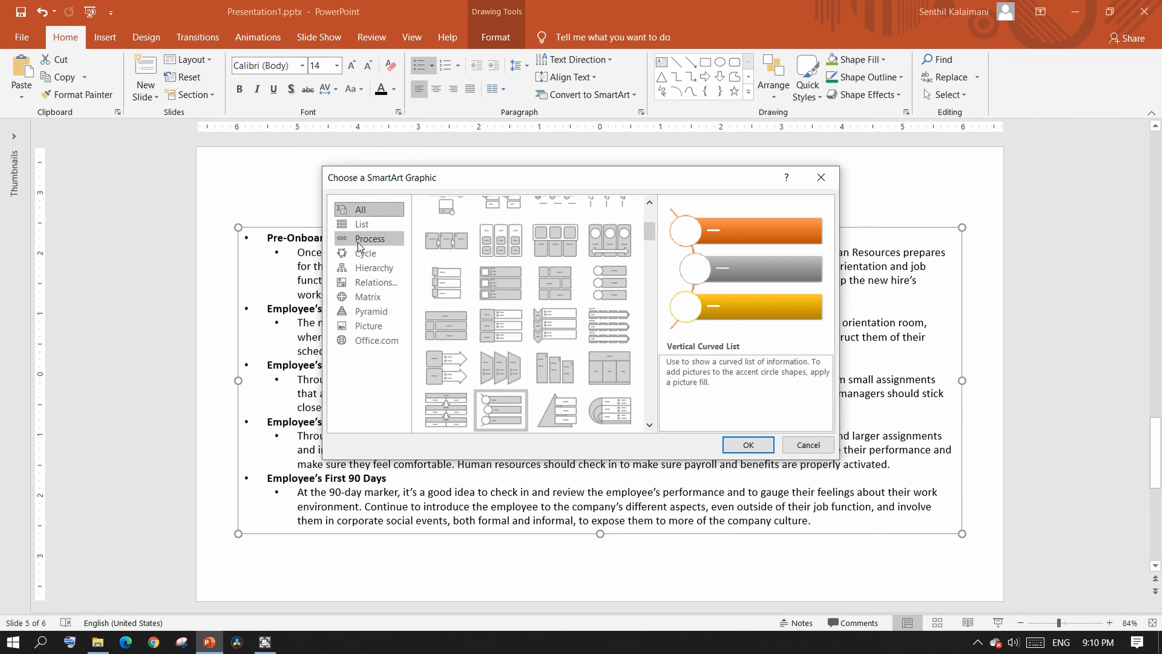
{"action": "left_click", "coordinate": [363, 224]}
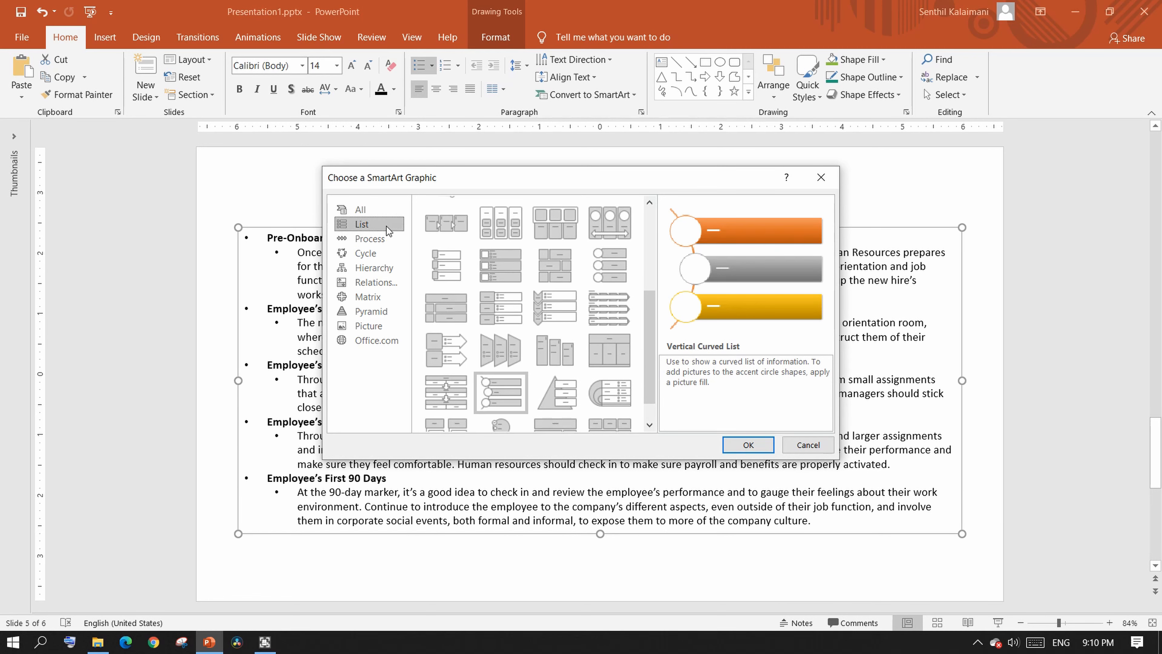
{"action": "mouse_move", "coordinate": [555, 308]}
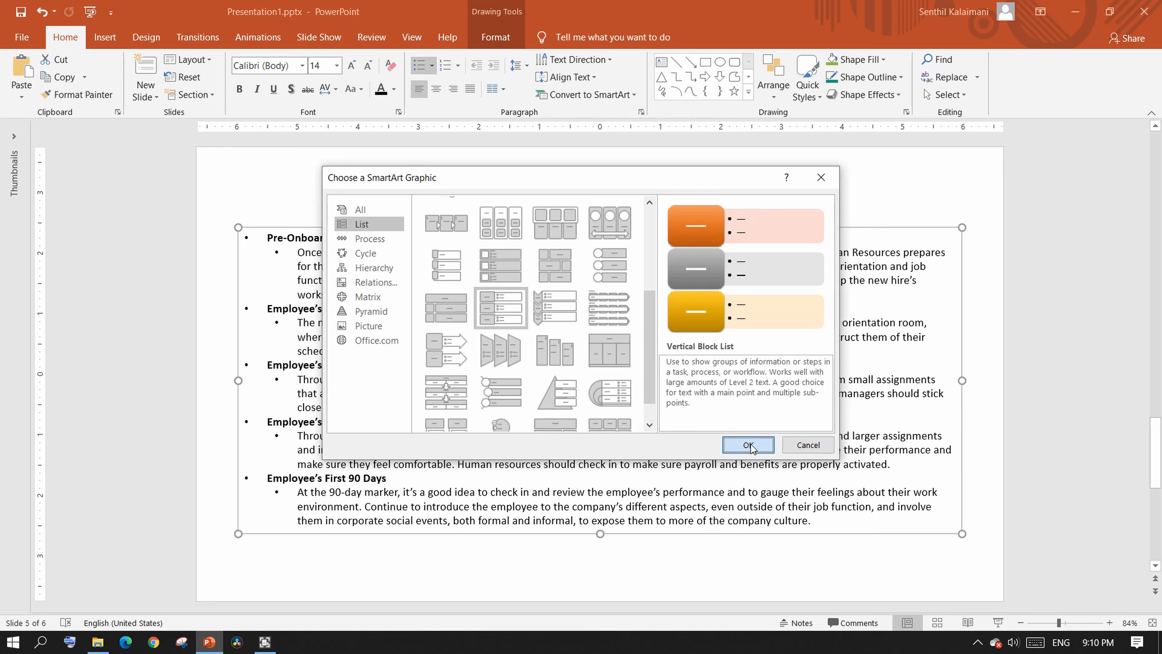
{"action": "left_click", "coordinate": [747, 445]}
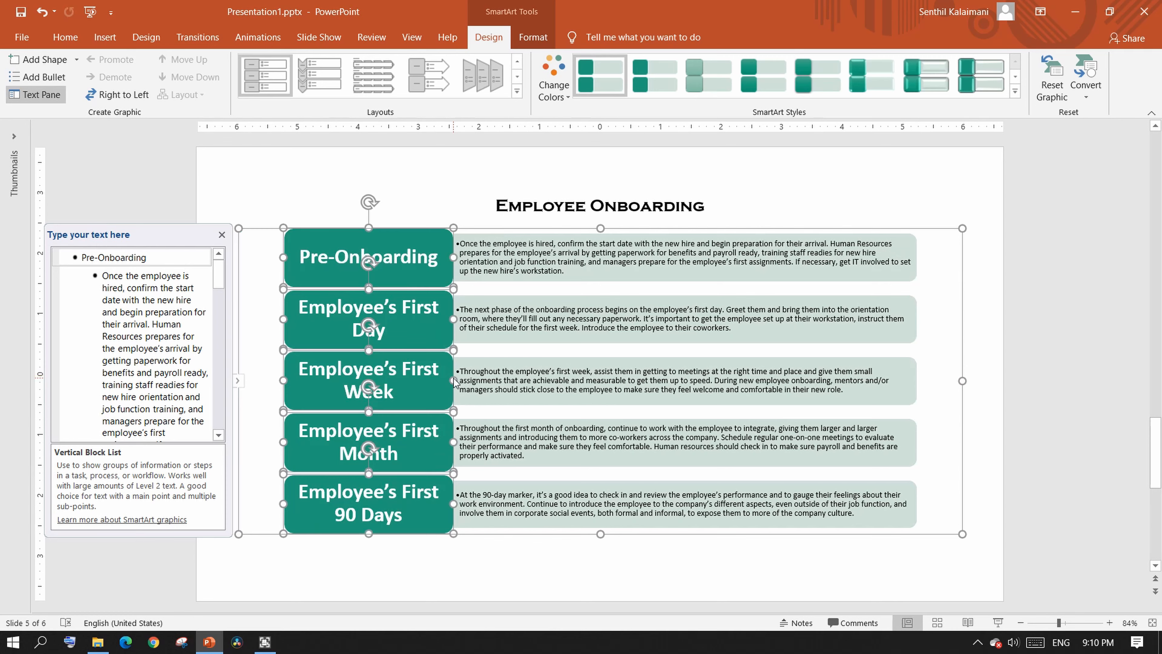
{"action": "mouse_move", "coordinate": [644, 562]}
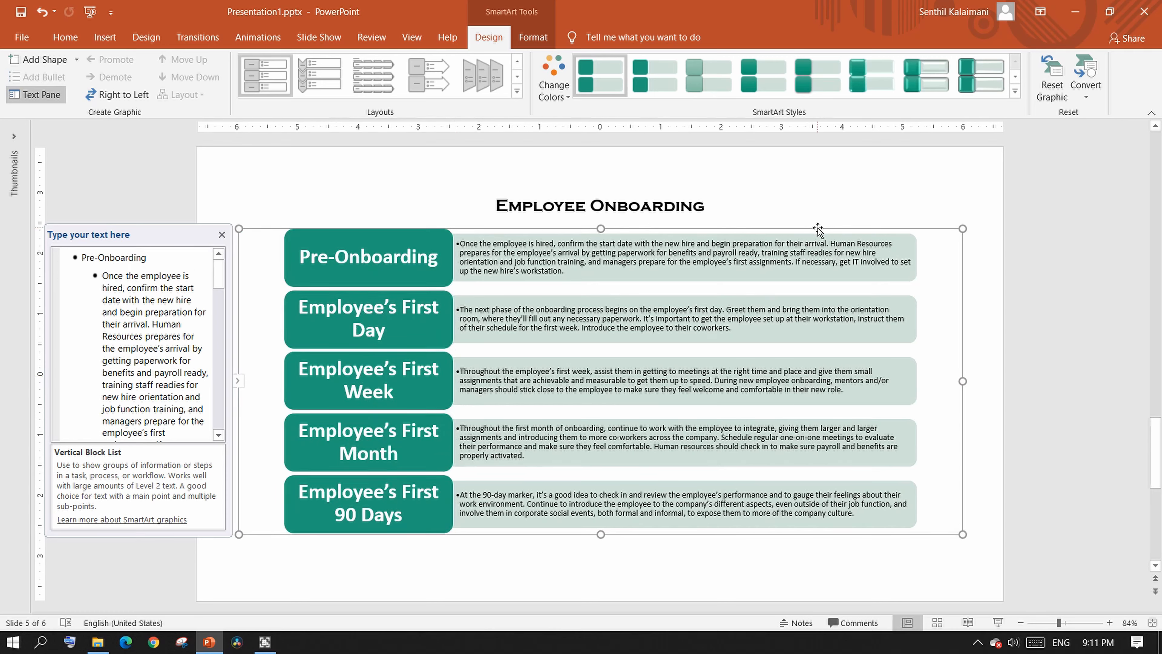
- Review the Vertical Block List diagram and move on to the Education Life slide's list
{"action": "left_click", "coordinate": [552, 77]}
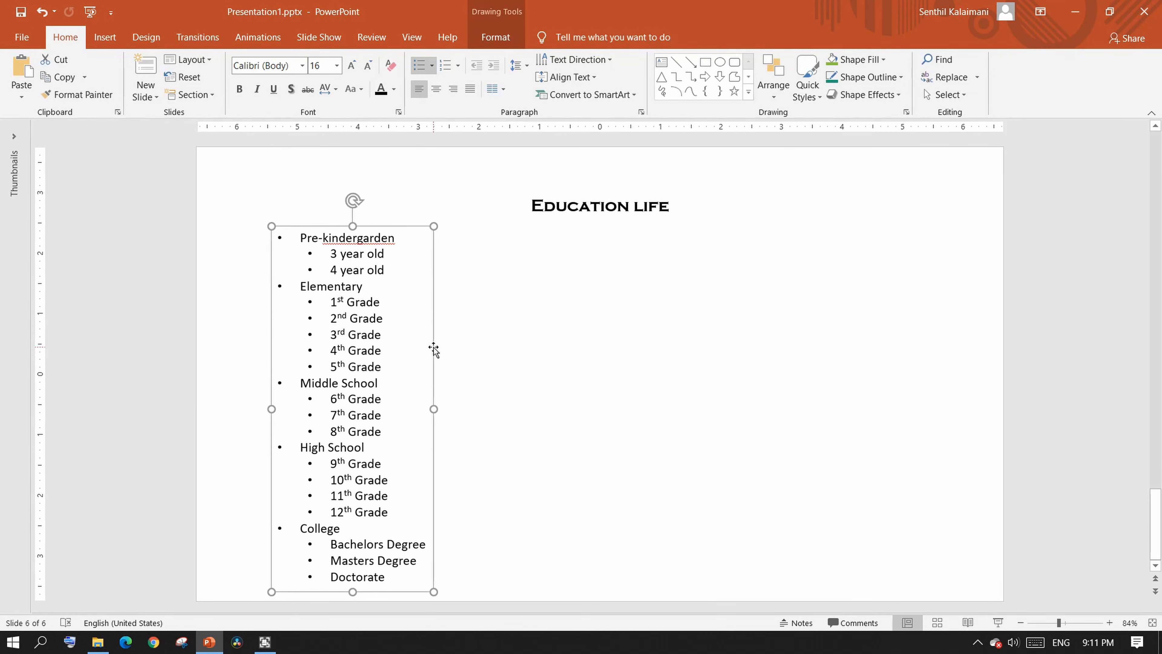
- Convert the Education life list into a Chevron List SmartArt and select it for styling
{"action": "left_click", "coordinate": [587, 95]}
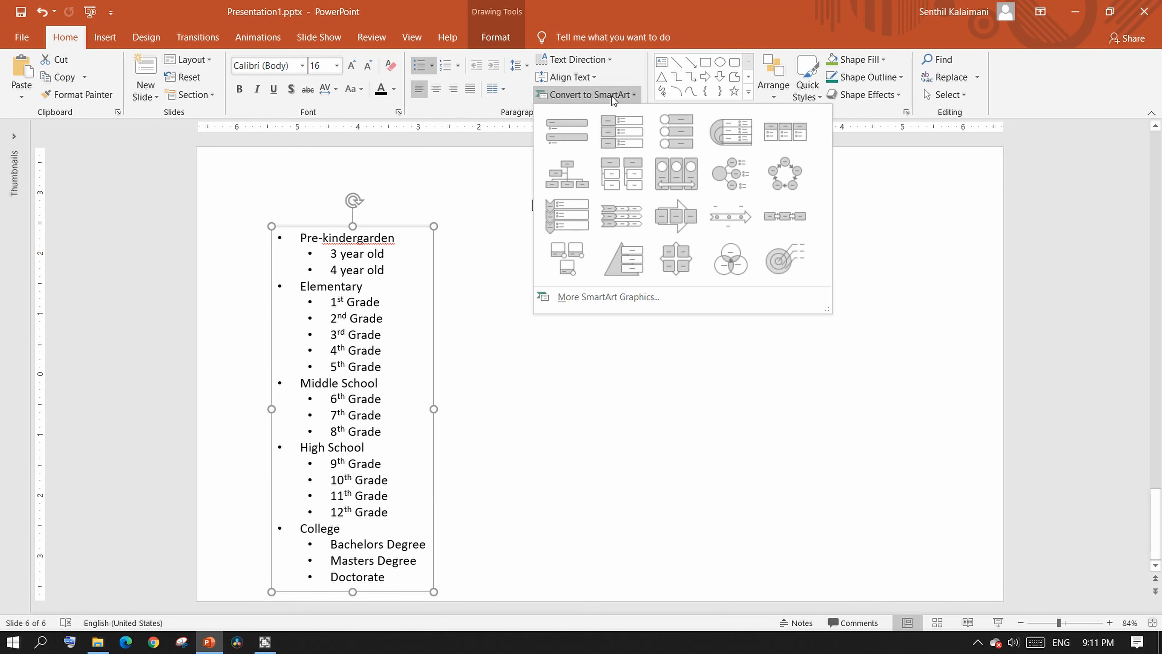
{"action": "mouse_move", "coordinate": [623, 217]}
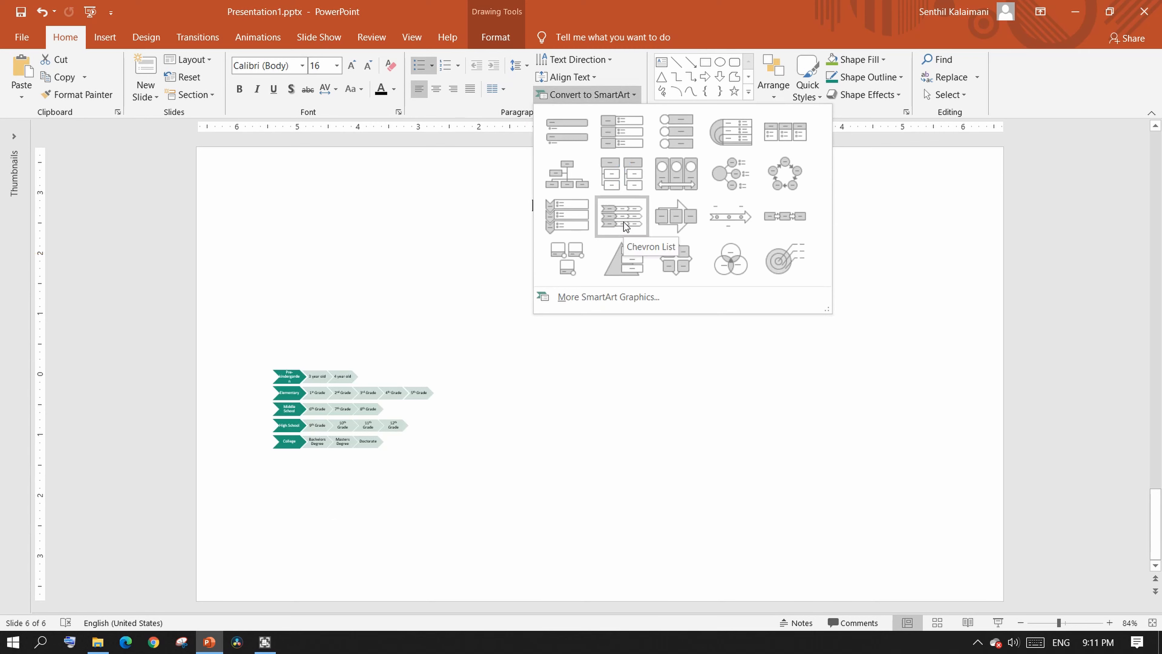
{"action": "left_click", "coordinate": [622, 217]}
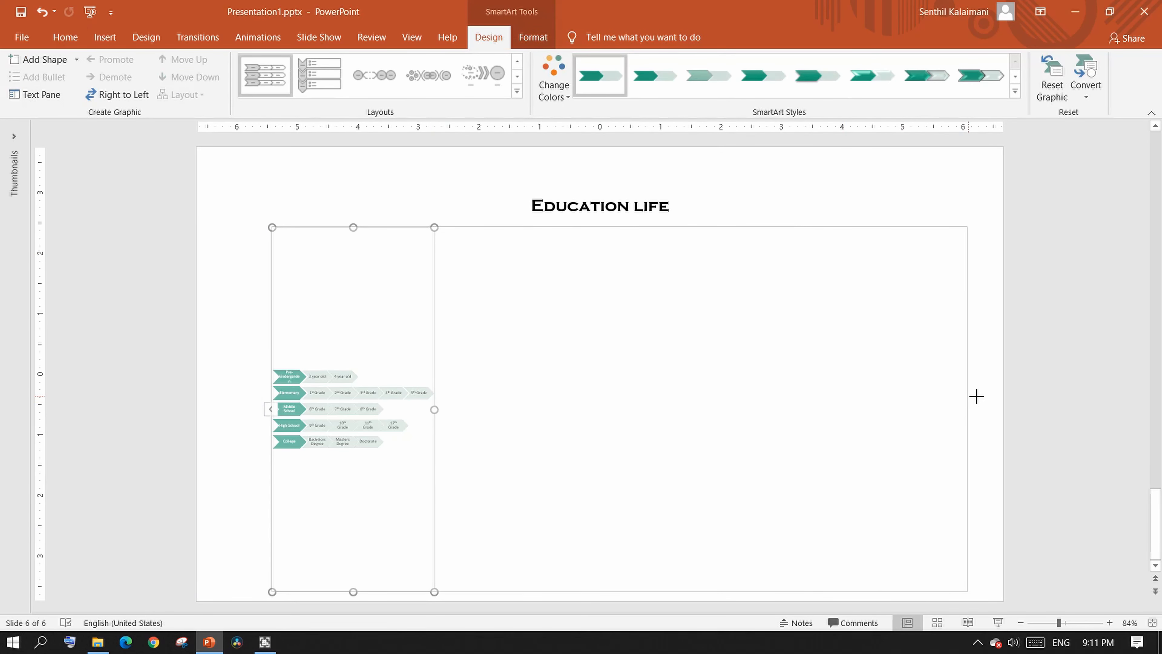
{"action": "left_click", "coordinate": [36, 95]}
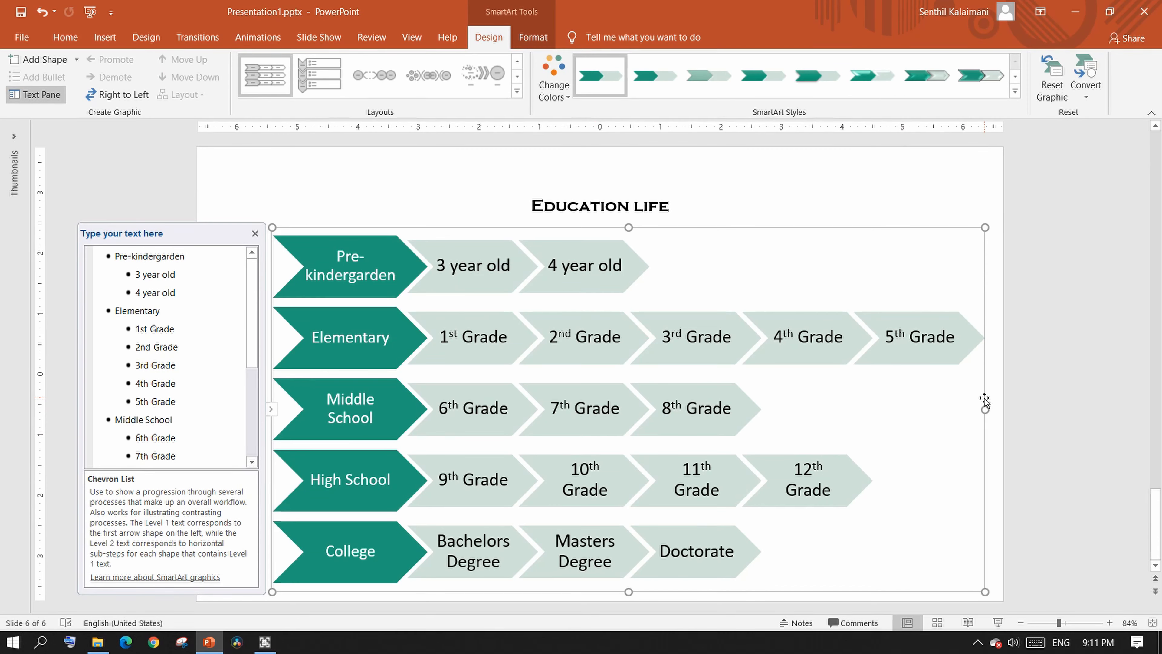
{"action": "mouse_move", "coordinate": [818, 75]}
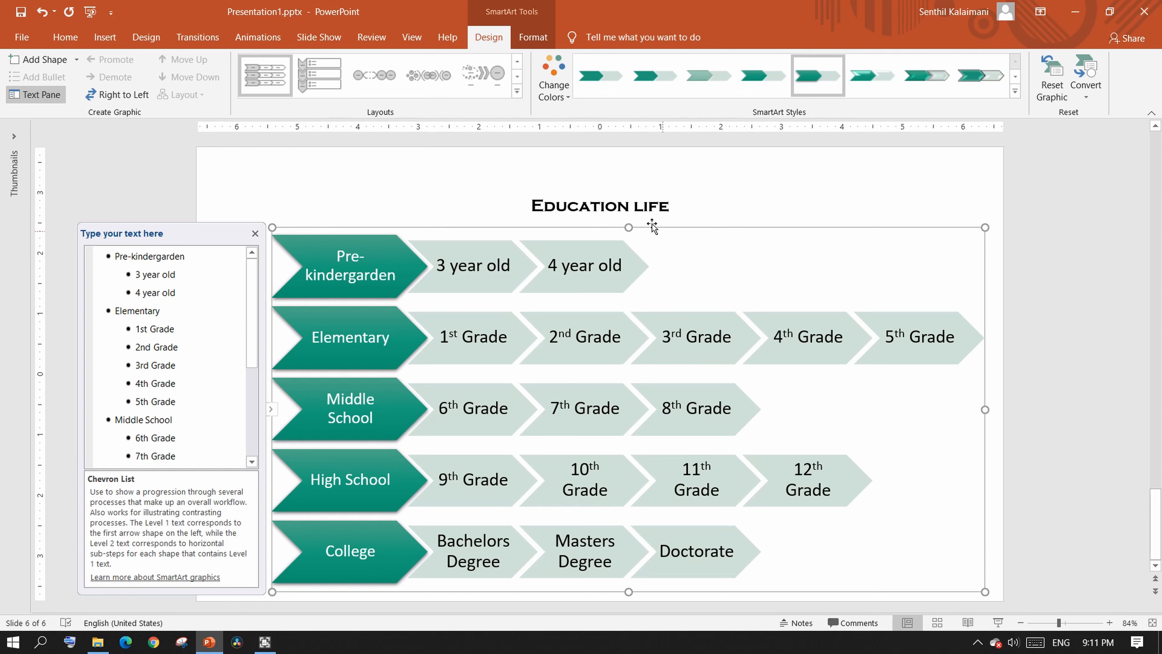
- Apply the Colorful range scheme so each school stage row gets its own colour
{"action": "left_click", "coordinate": [553, 76]}
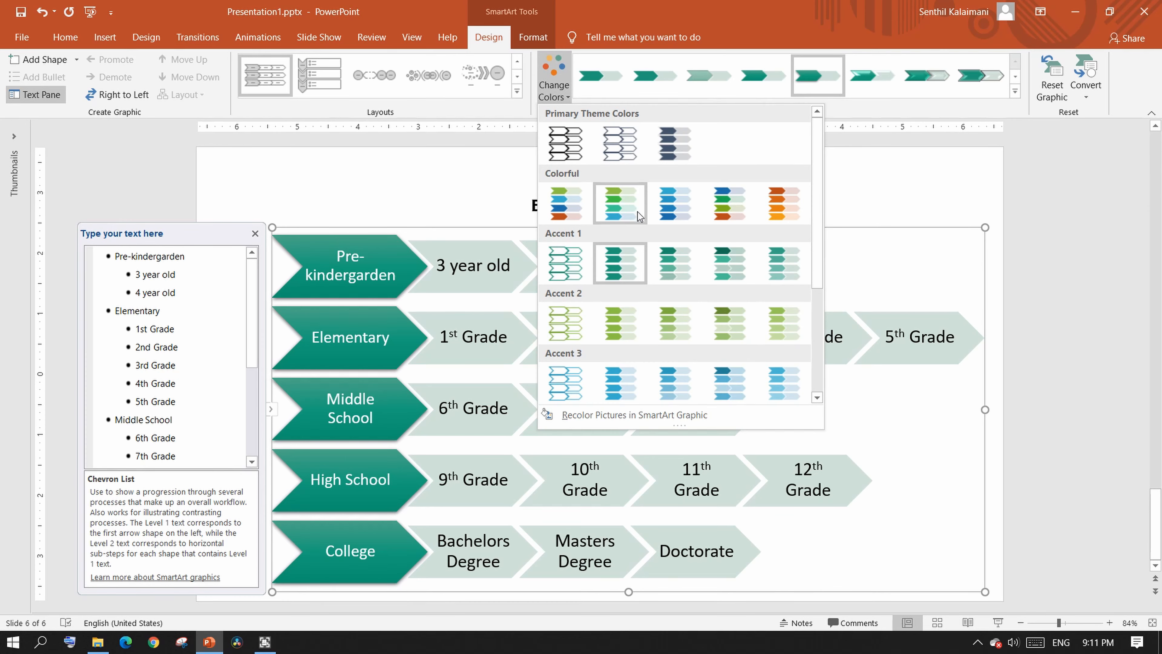
{"action": "left_click", "coordinate": [620, 202]}
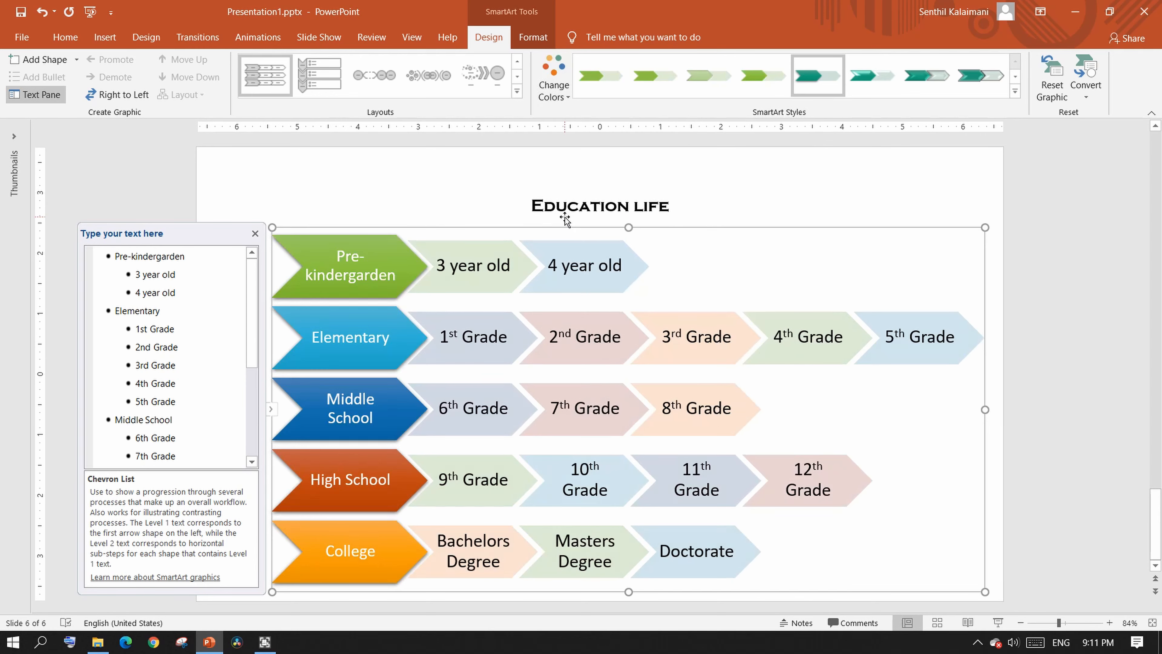
{"action": "left_click", "coordinate": [1015, 90]}
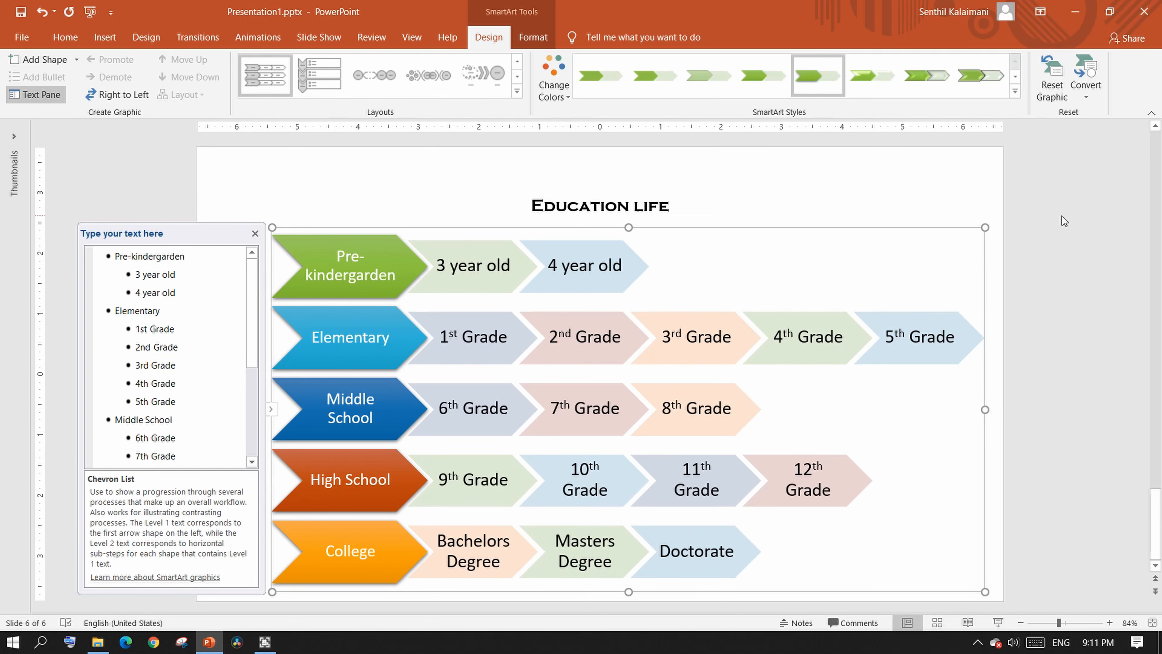
{"action": "left_click", "coordinate": [146, 37]}
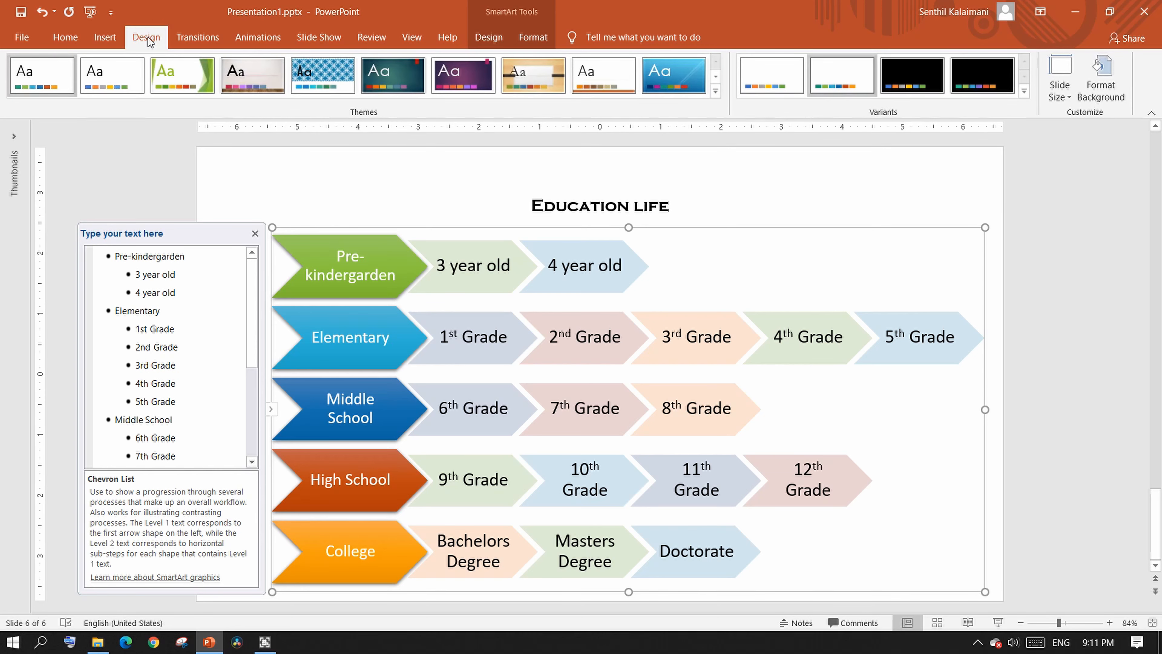
- Apply the blue diagonal-lines theme and choose the Frosted Glass effect variant
{"action": "left_click", "coordinate": [671, 74]}
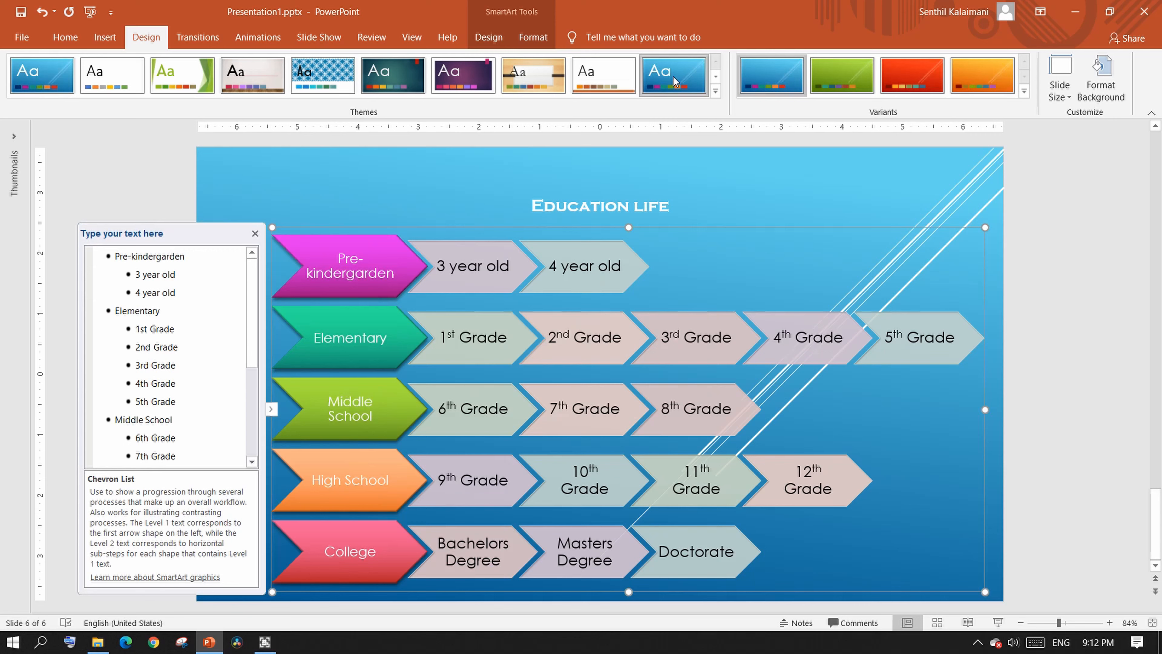
{"action": "left_click", "coordinate": [1024, 91]}
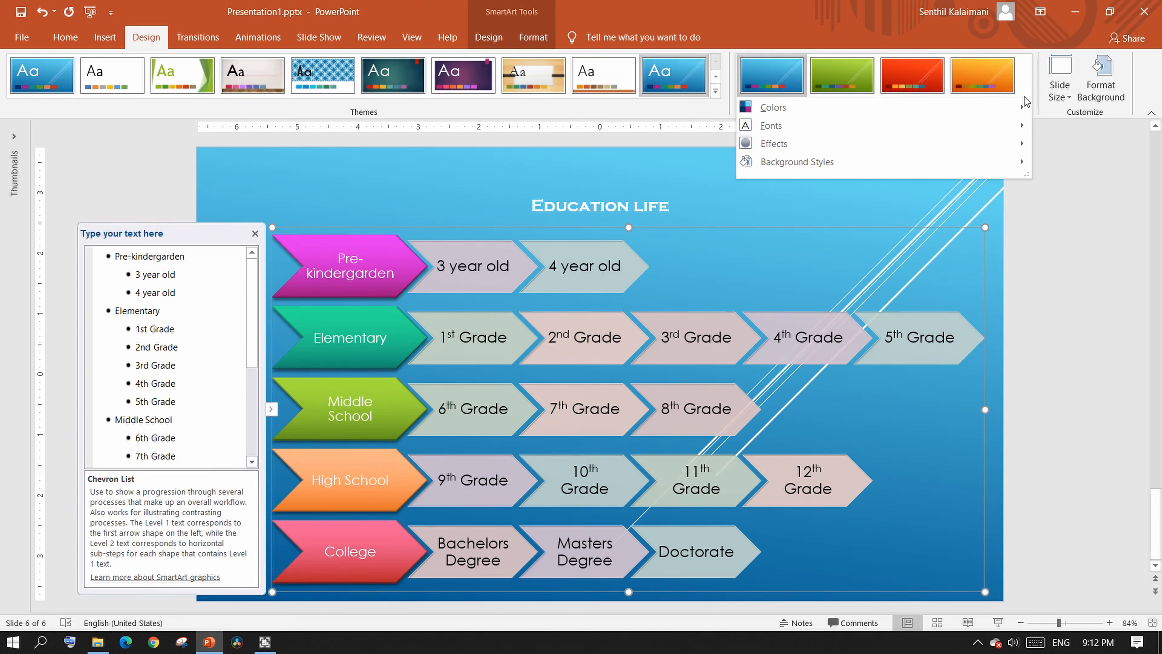
{"action": "left_click", "coordinate": [774, 143]}
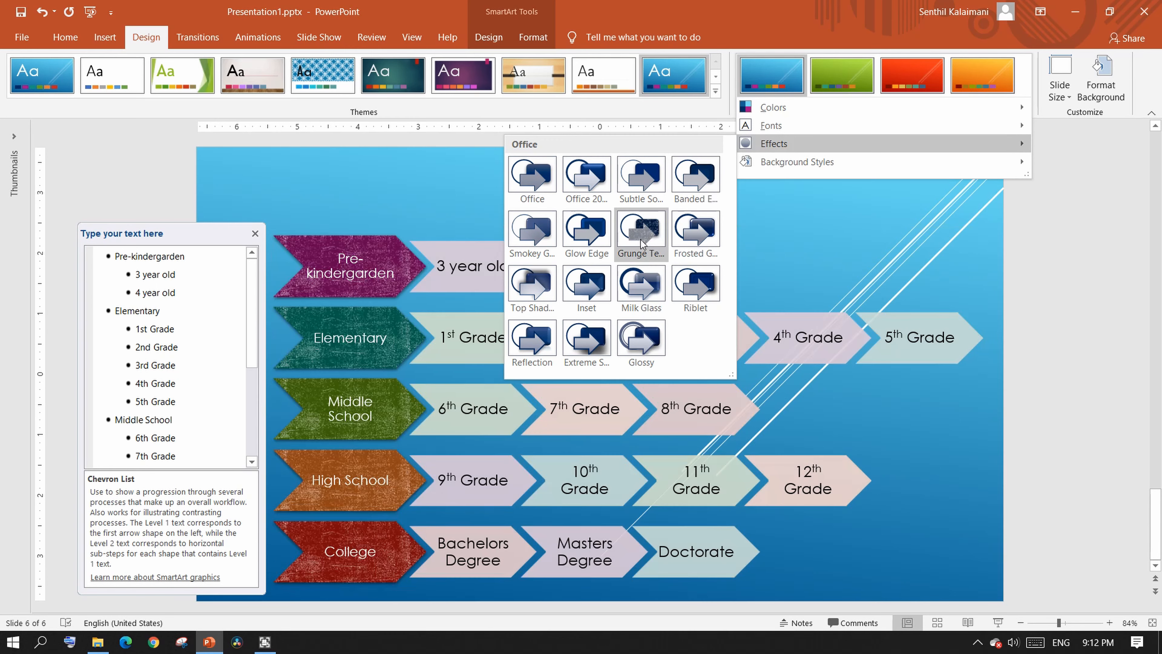
{"action": "mouse_move", "coordinate": [694, 229]}
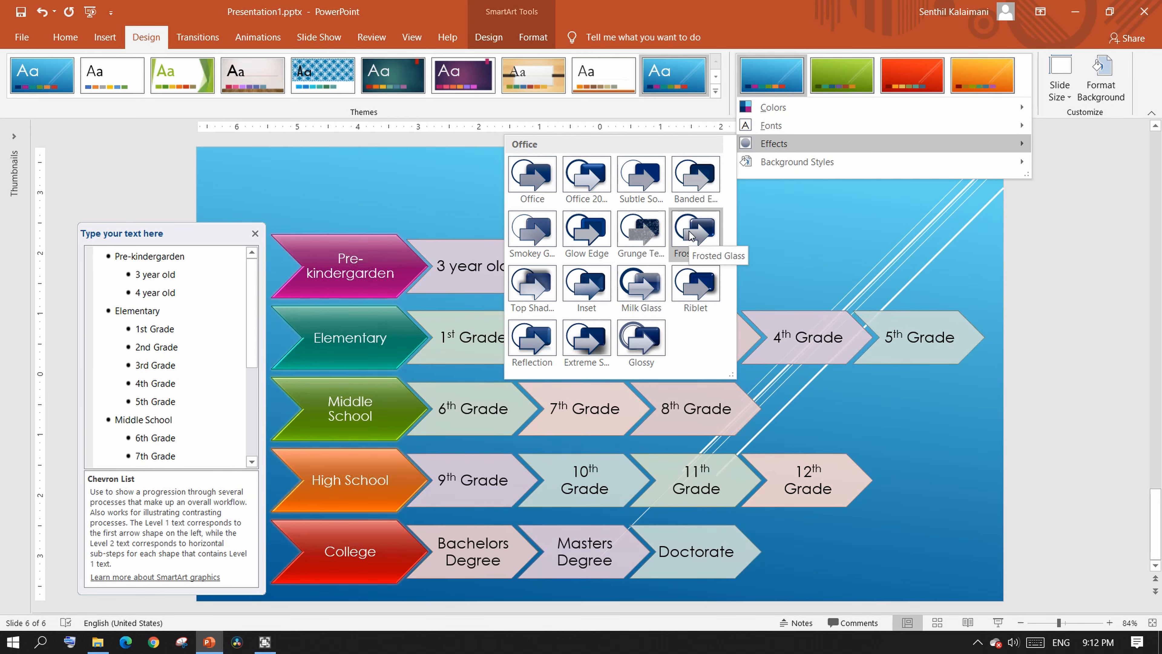
{"action": "mouse_move", "coordinate": [532, 288]}
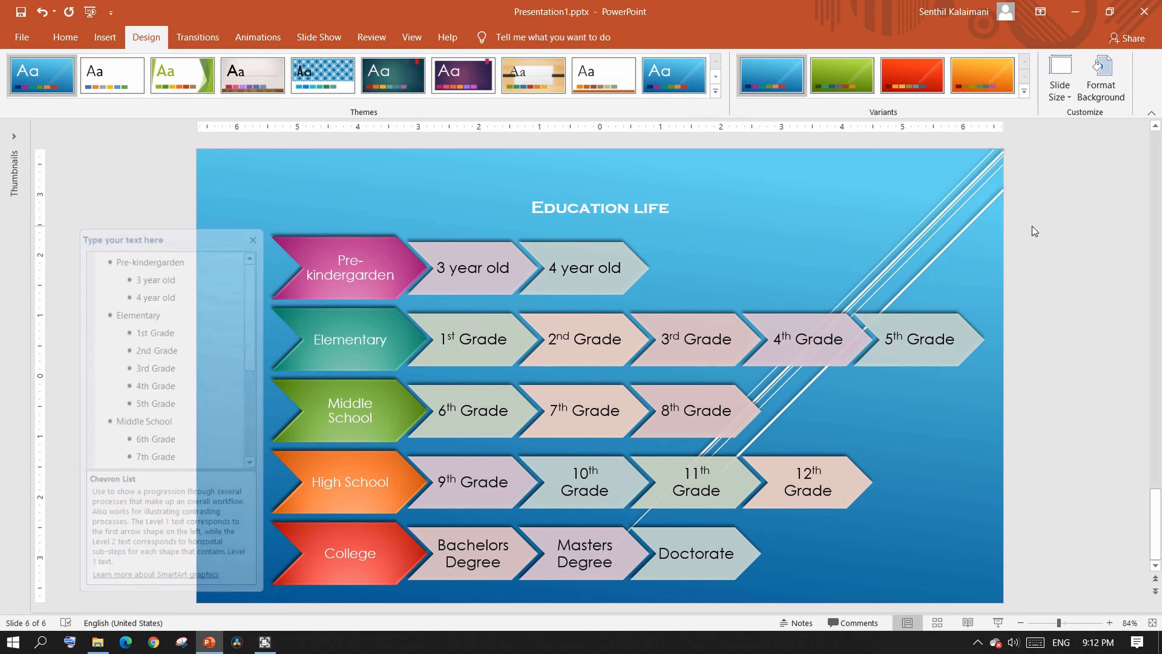
{"action": "left_click", "coordinate": [252, 240]}
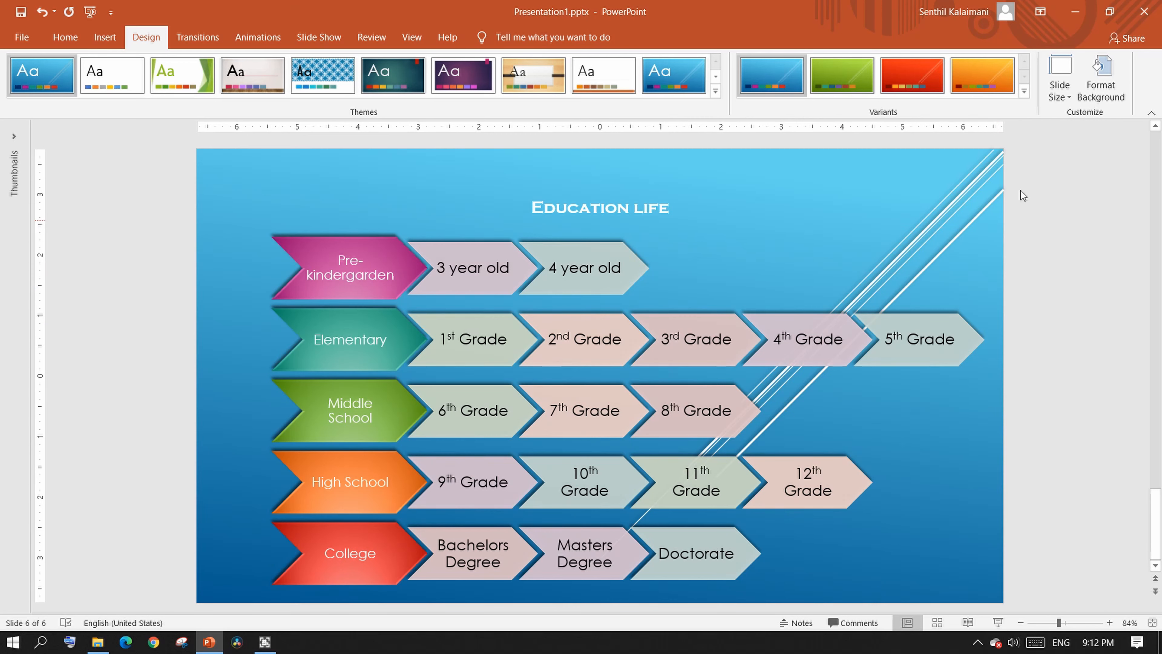
{"action": "left_click", "coordinate": [1024, 91]}
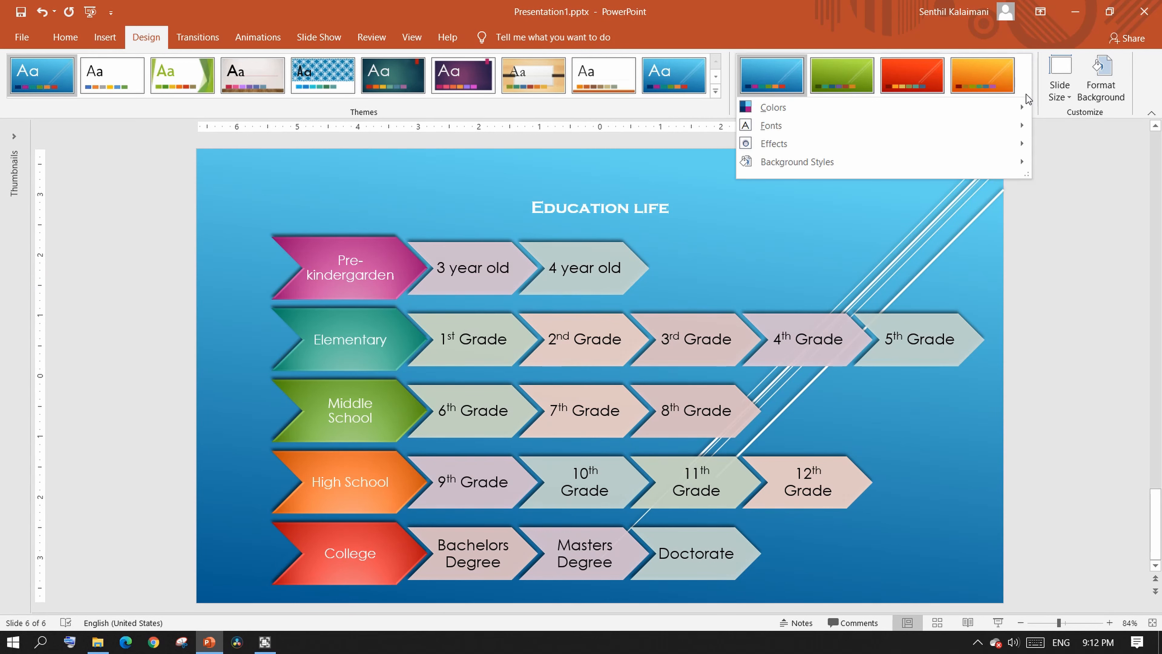
{"action": "left_click", "coordinate": [773, 108]}
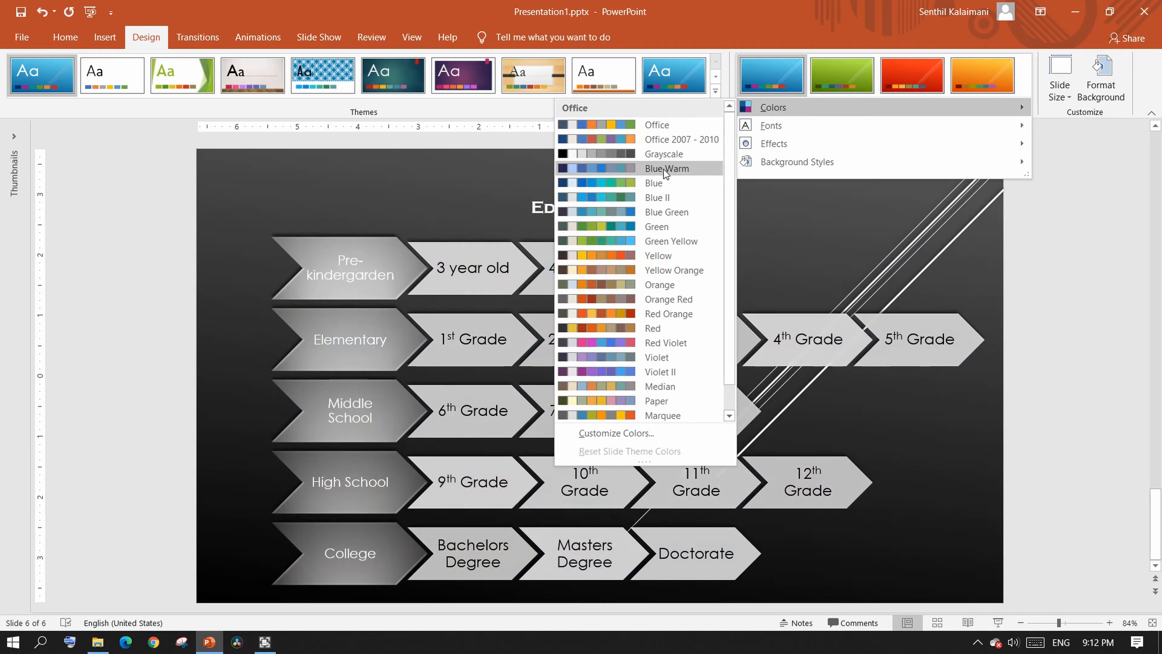
{"action": "left_click", "coordinate": [655, 400]}
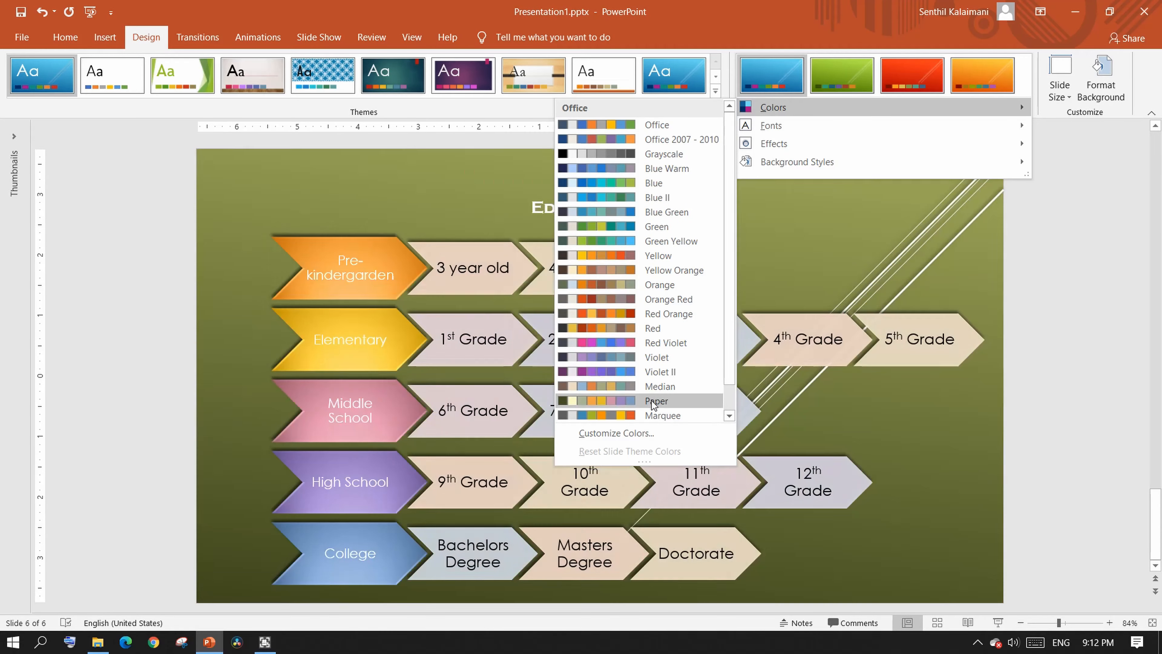
{"action": "left_click", "coordinate": [656, 401]}
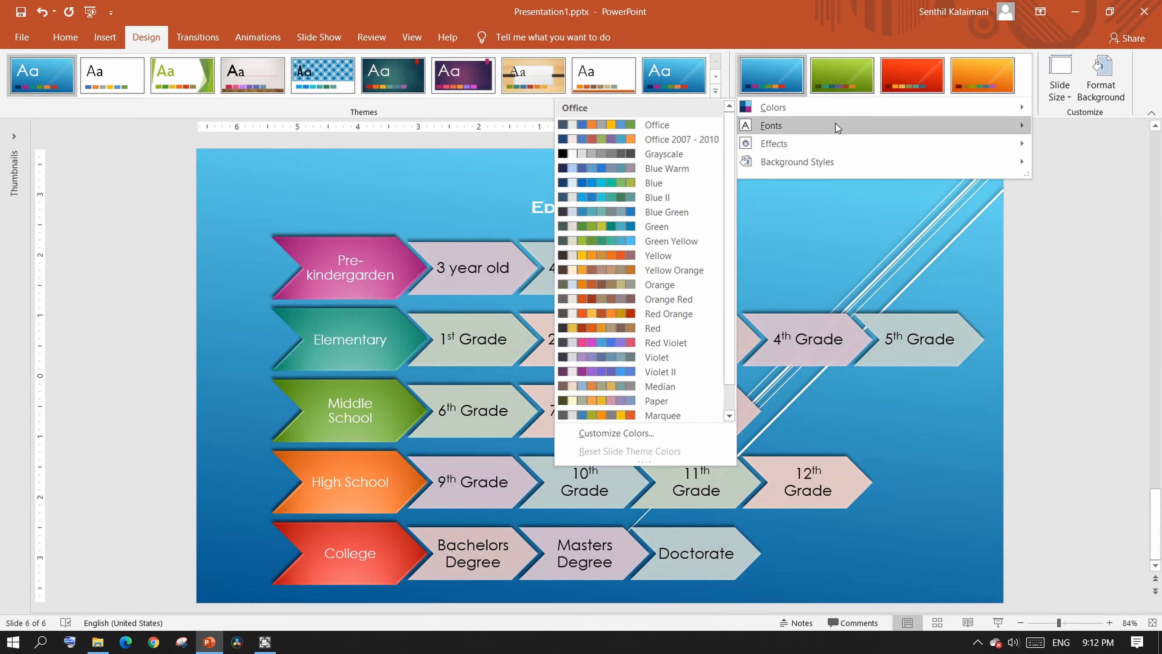
{"action": "left_click", "coordinate": [772, 125]}
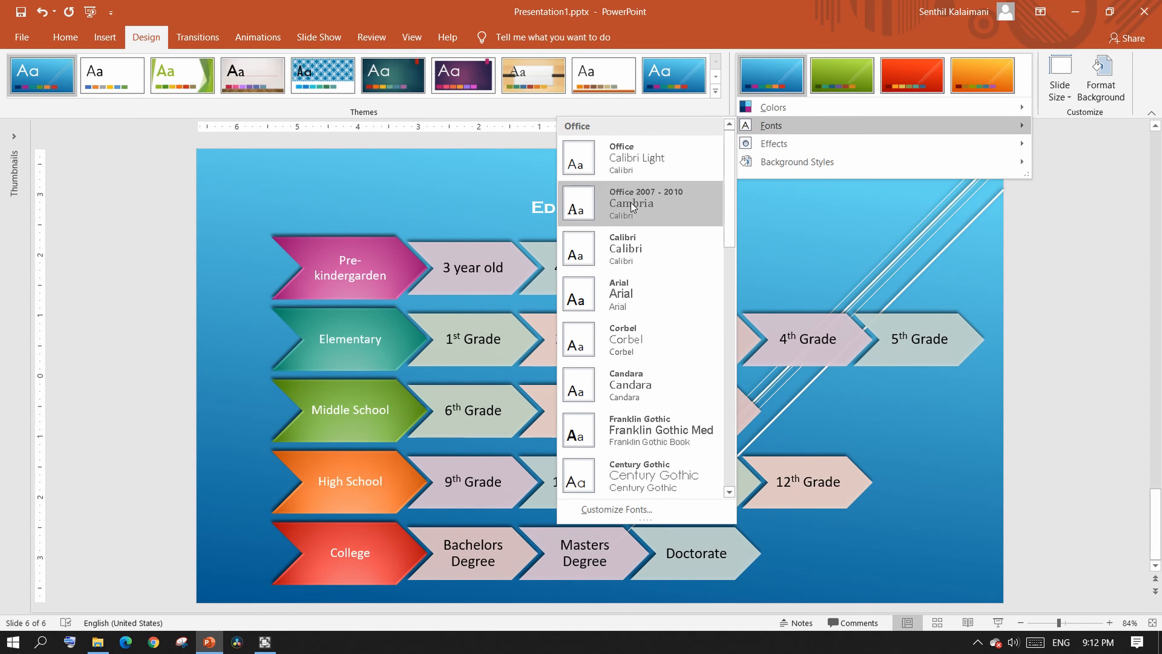
{"action": "mouse_move", "coordinate": [639, 294]}
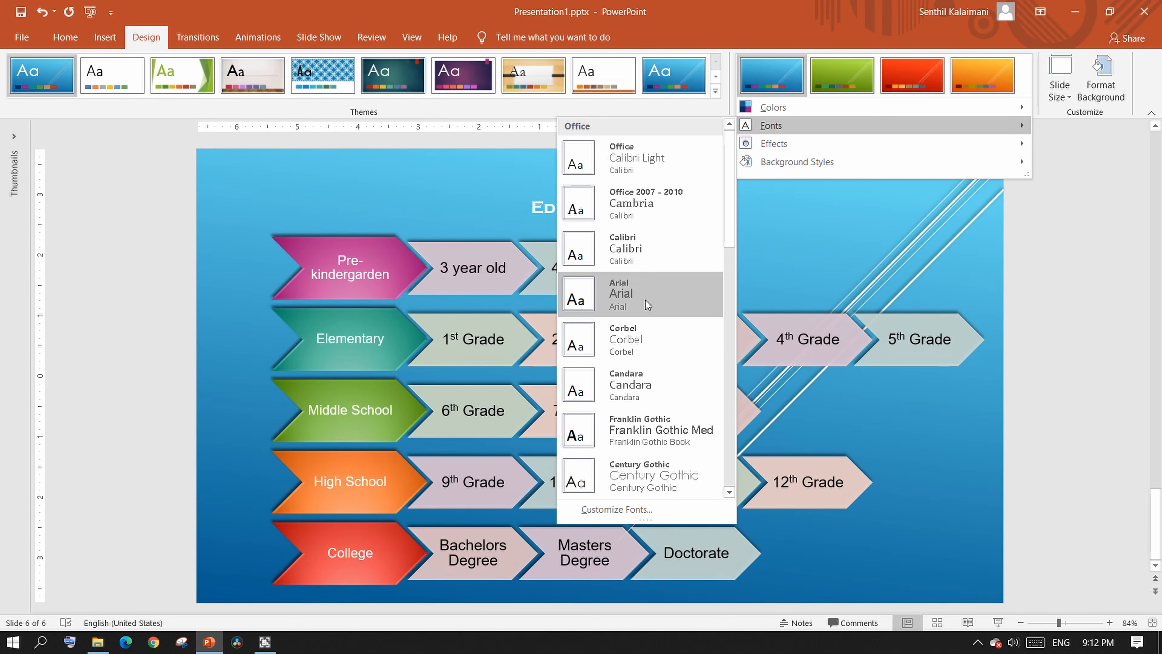
{"action": "mouse_move", "coordinate": [660, 433]}
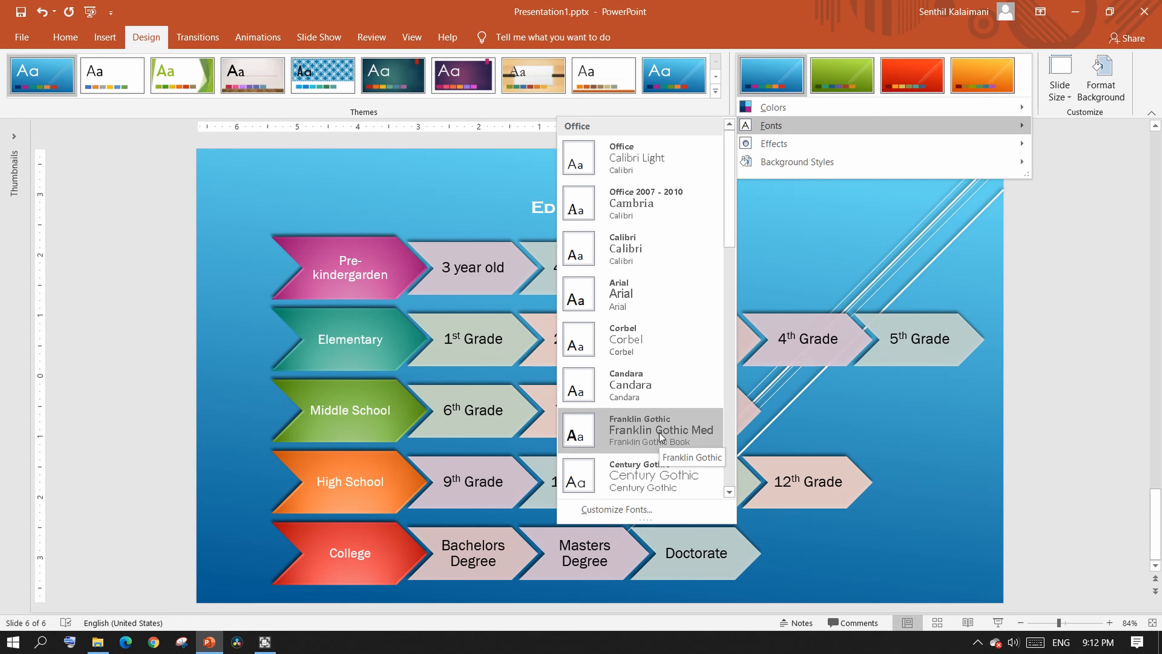
{"action": "mouse_move", "coordinate": [740, 235]}
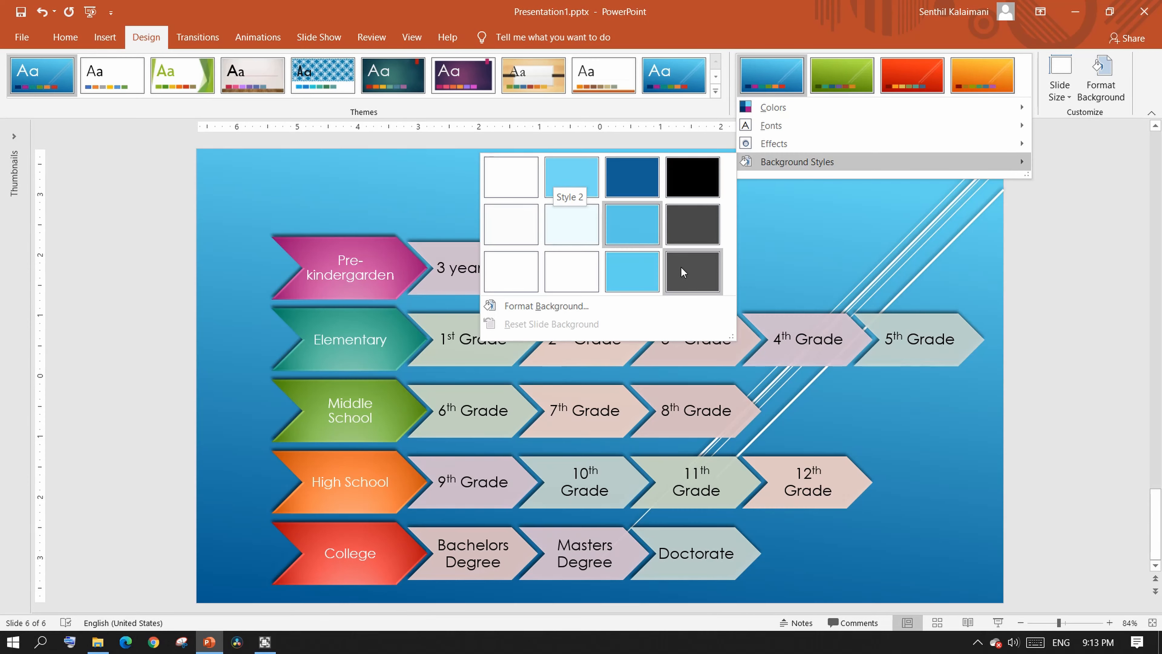
{"action": "mouse_move", "coordinate": [632, 176]}
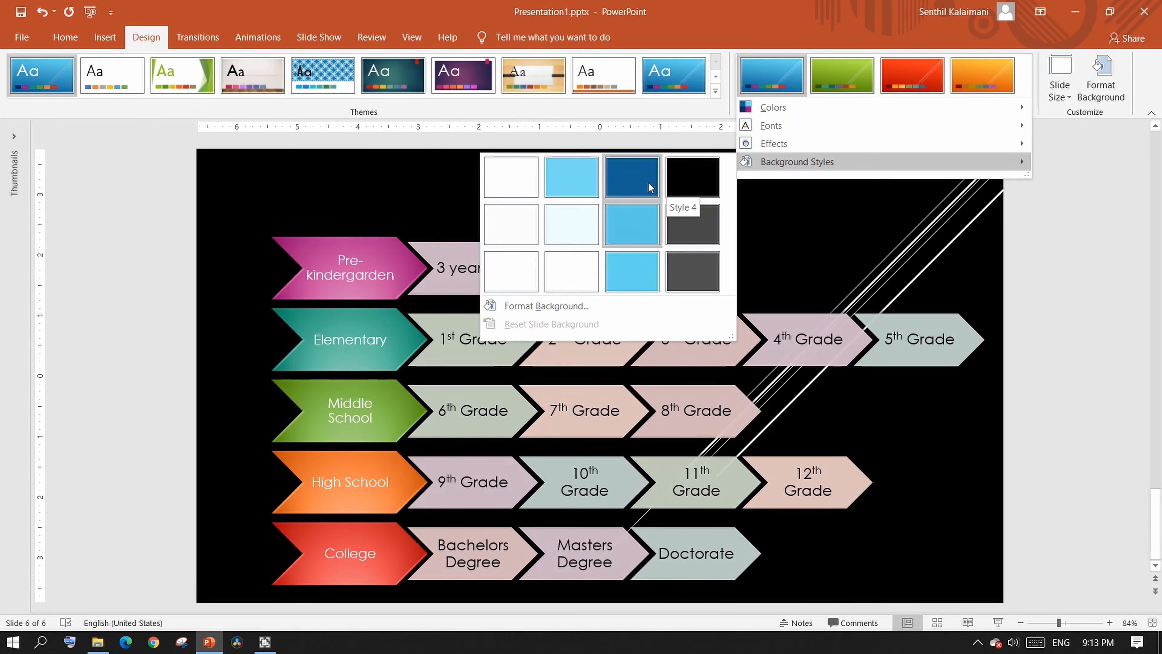
{"action": "left_click", "coordinate": [631, 177]}
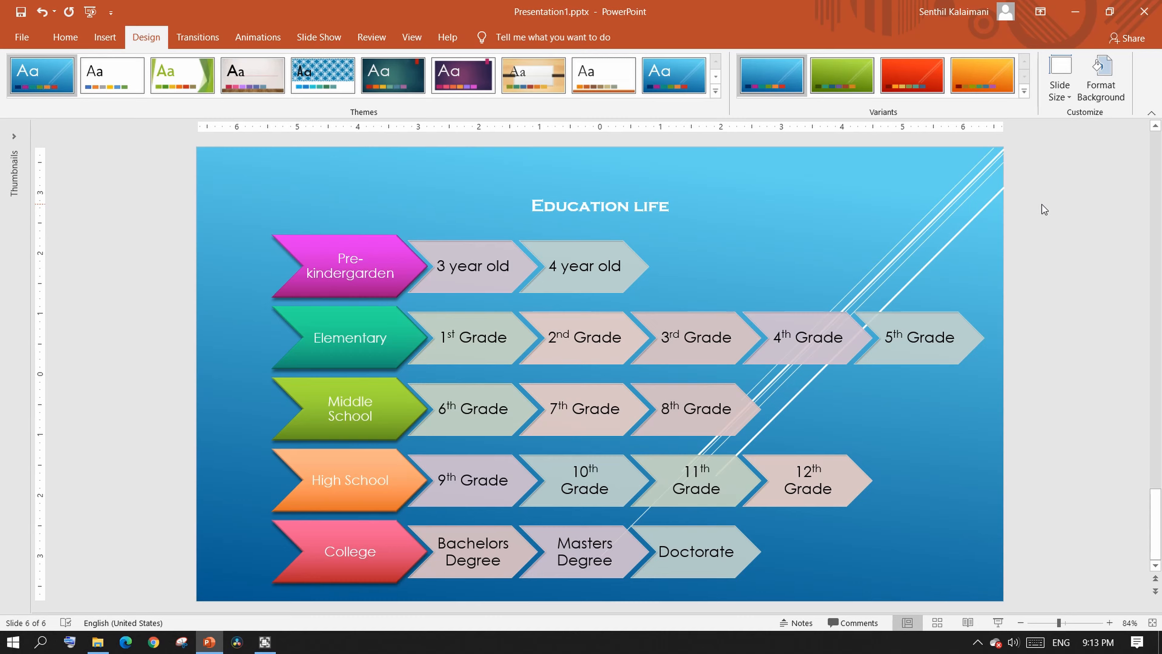
{"action": "key", "text": "F5"}
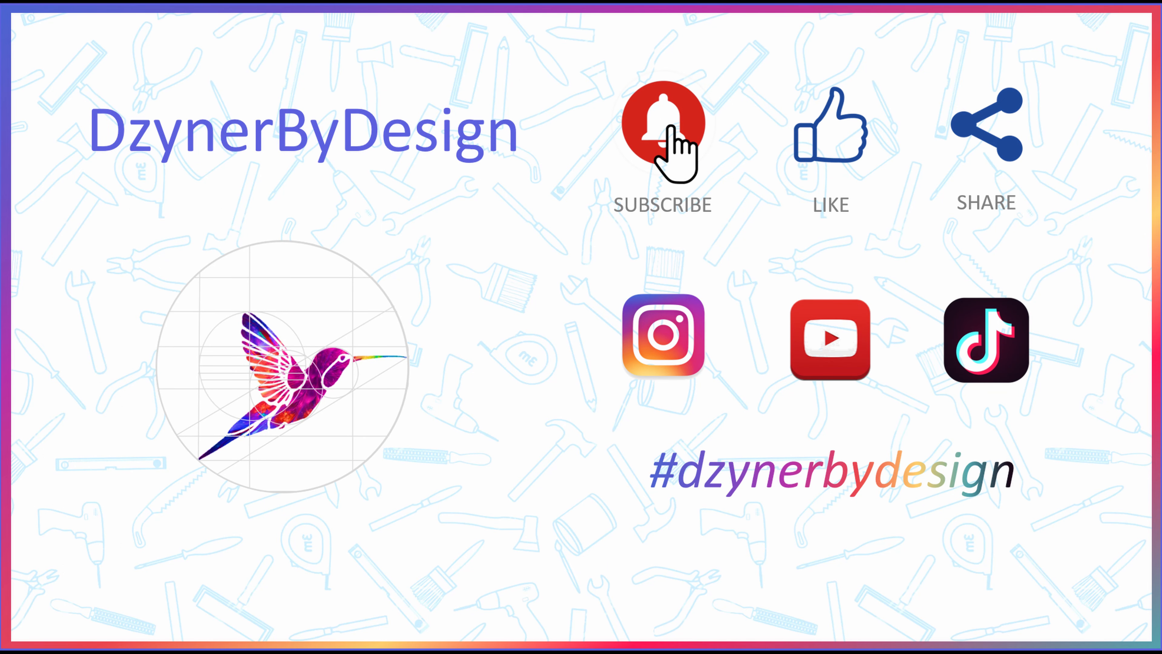